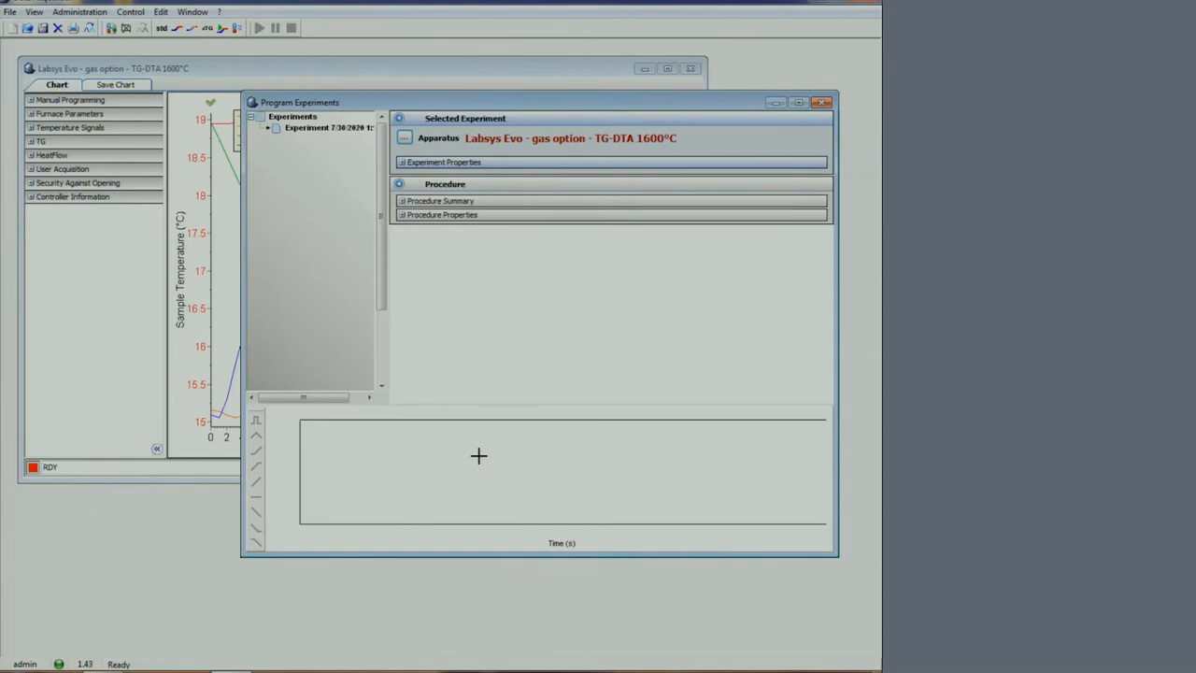
pyautogui.moveTo(514, 441)
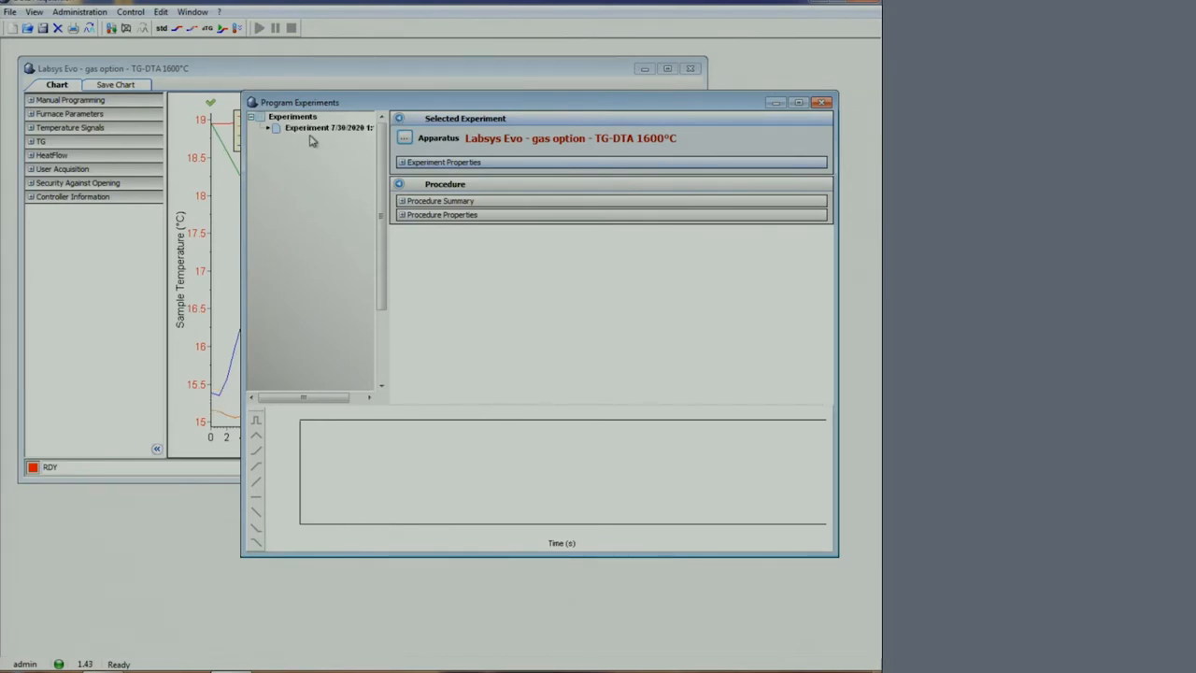
# - Add a Standard zone to the experiment from its tree context menu
pyautogui.rightClick(327, 128)
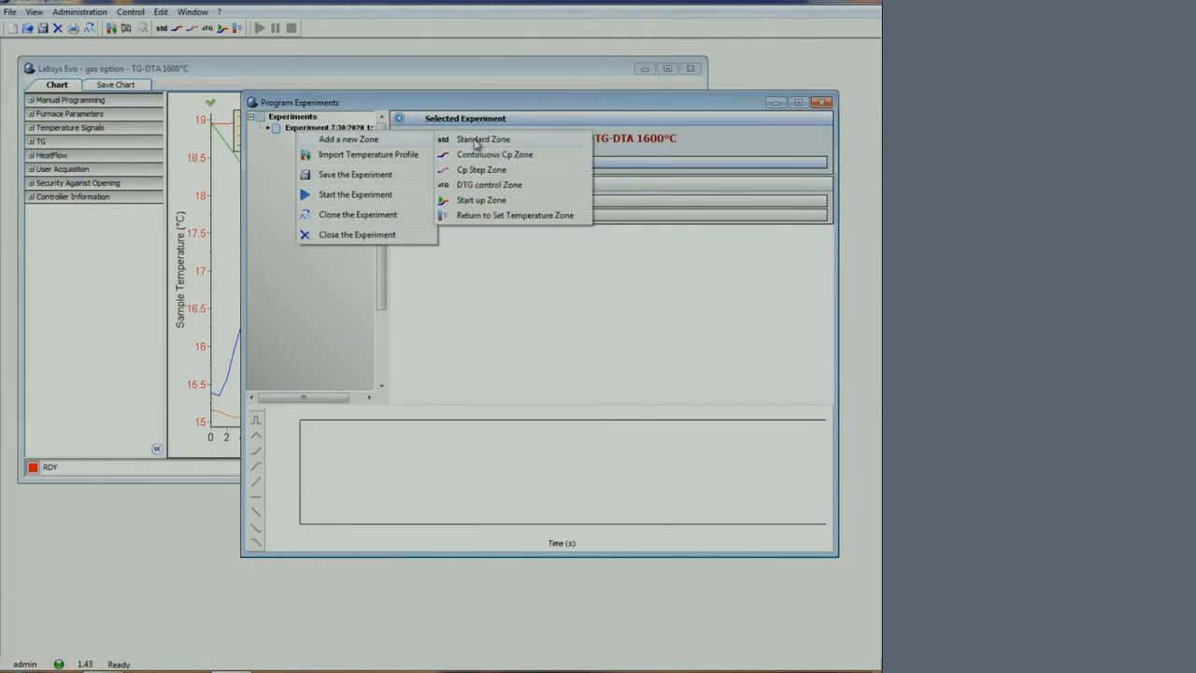
pyautogui.click(482, 138)
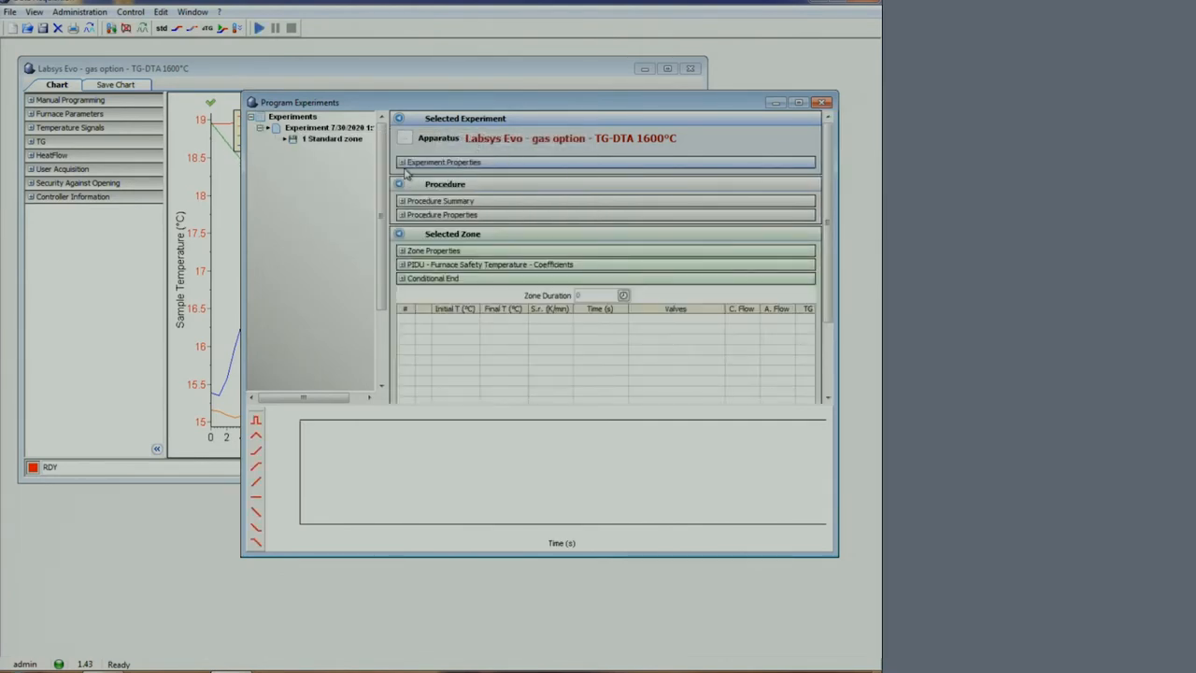
# - Fill the experiment properties: comment 'alumina', mass 10.1 mg, molar mass 1 g/mol
pyautogui.click(445, 161)
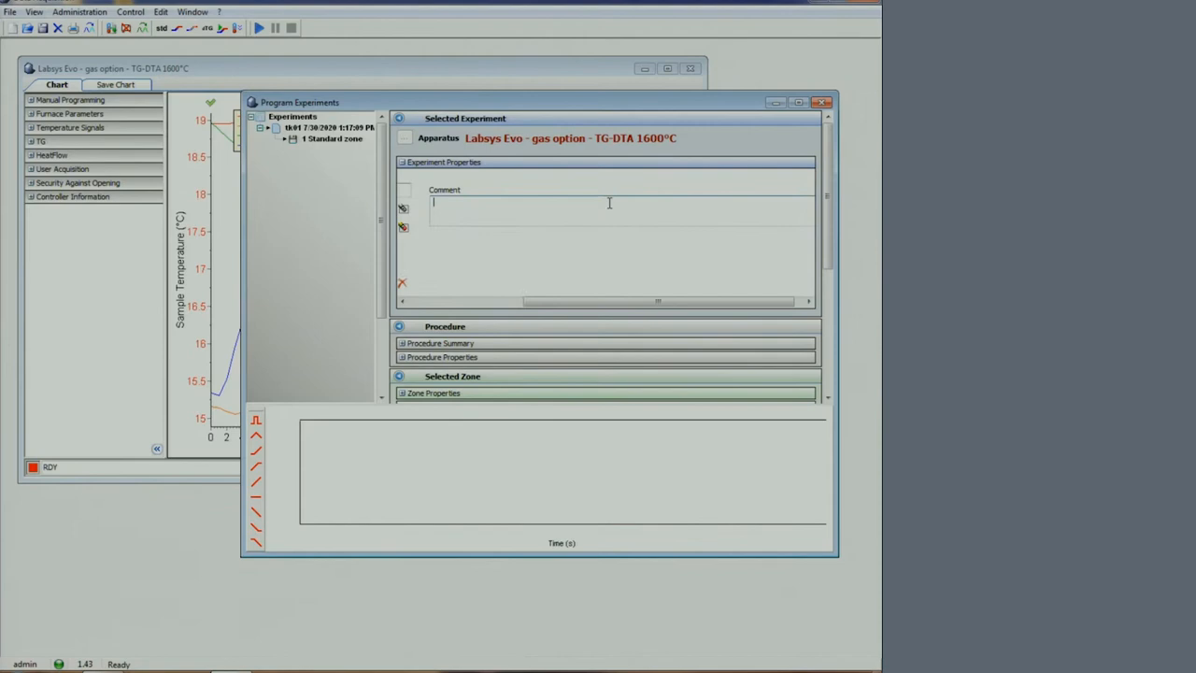
pyautogui.write('alumina')
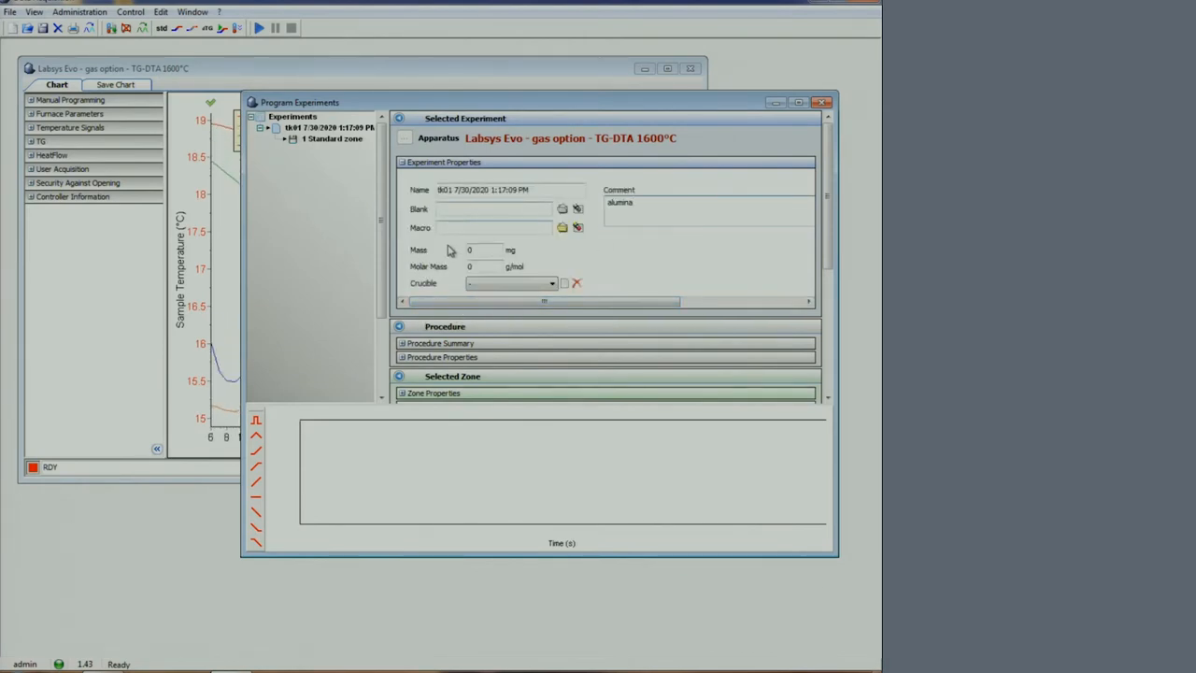
pyautogui.write('10.')
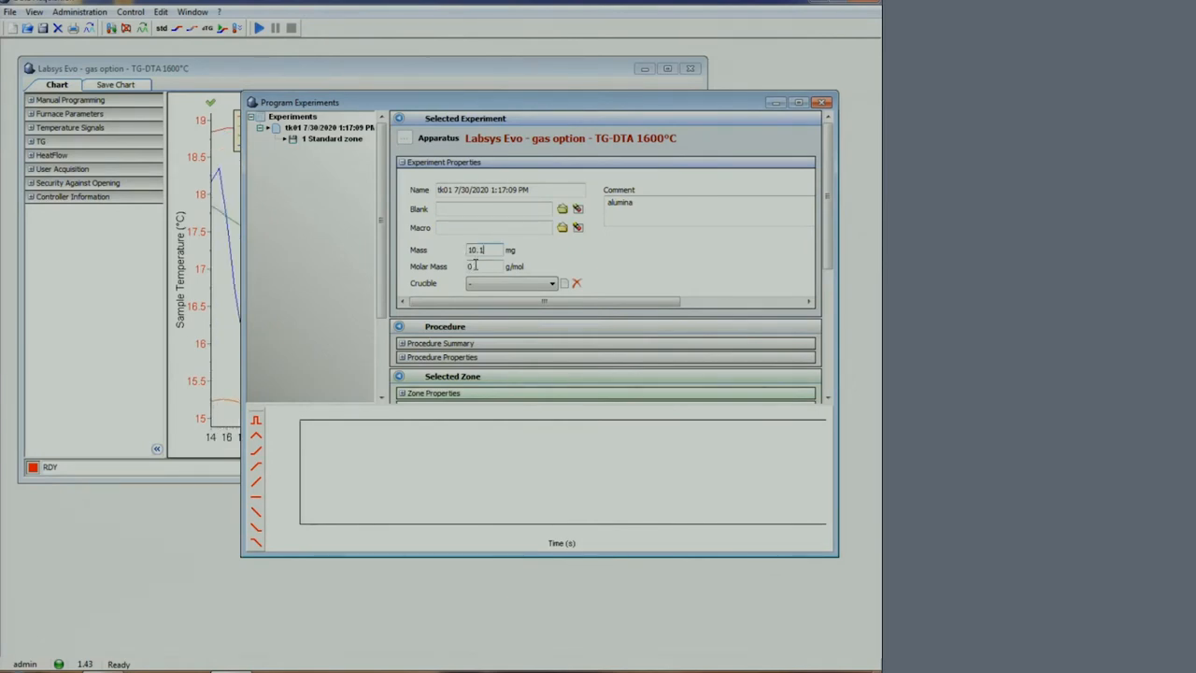
pyautogui.write('1')
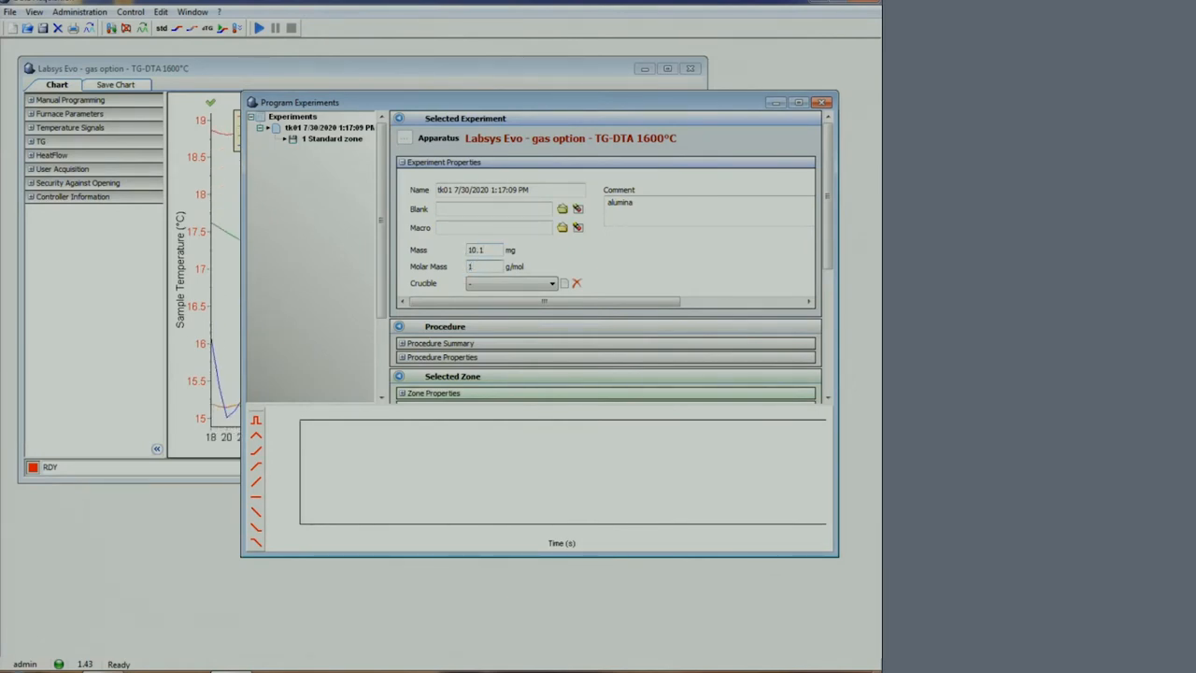
pyautogui.scroll(-3)
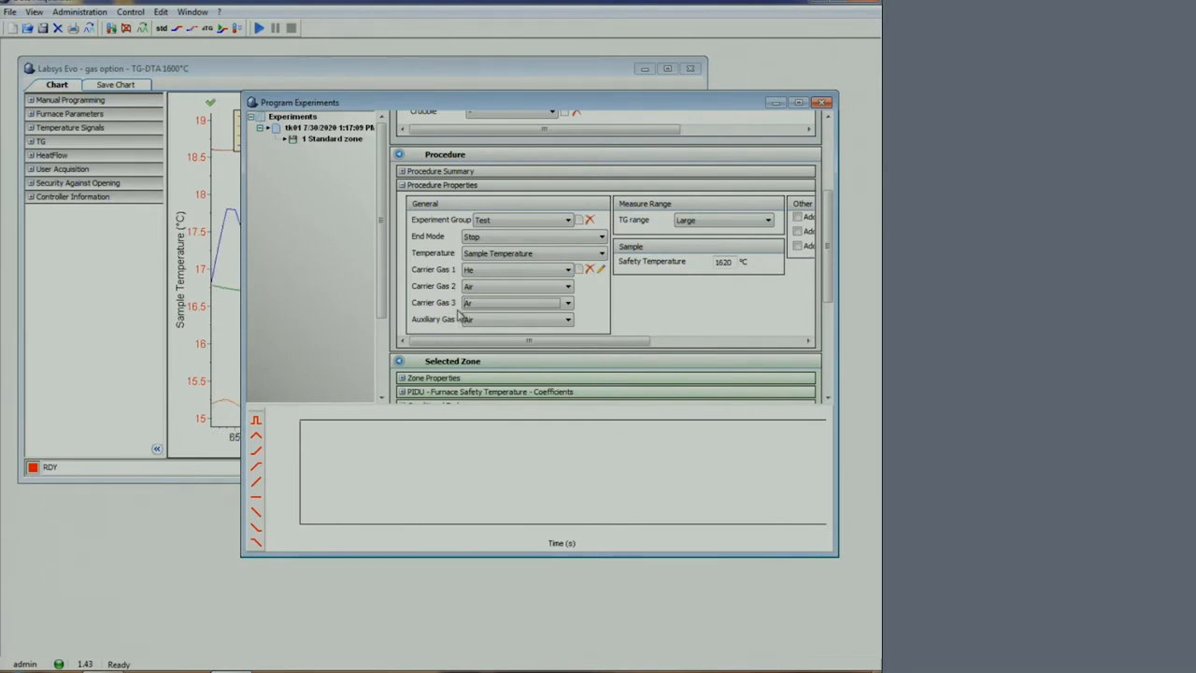
# - Set the TG measuring range to Small in the procedure properties
pyautogui.click(766, 221)
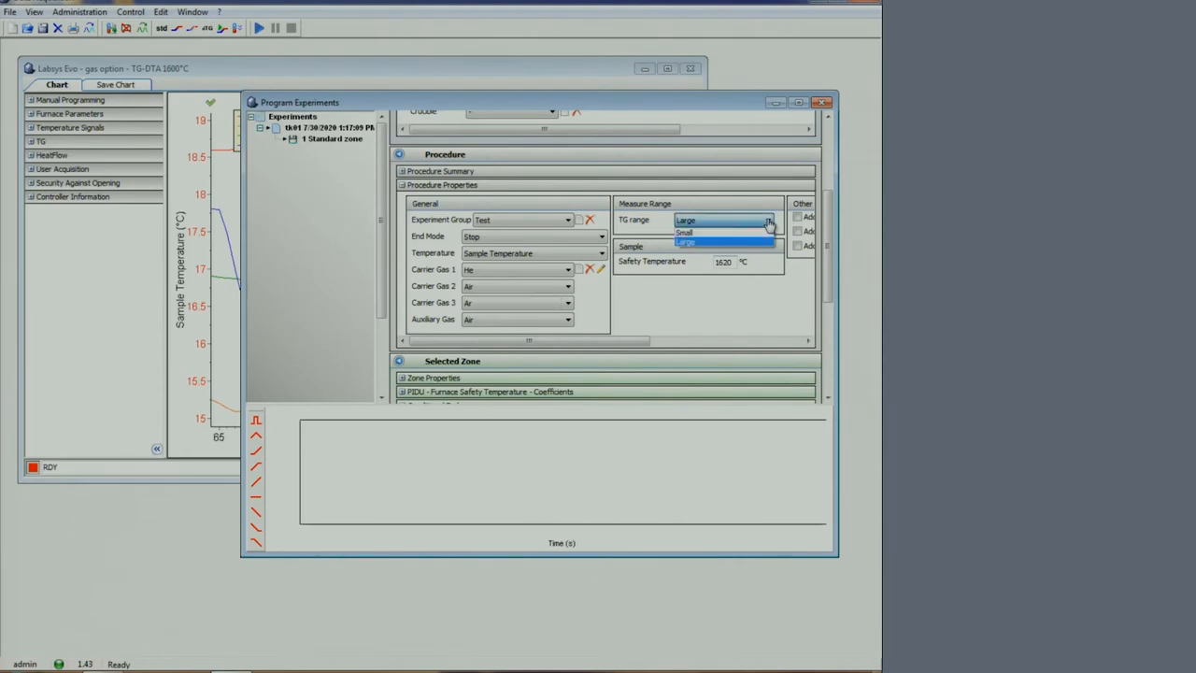
pyautogui.click(684, 232)
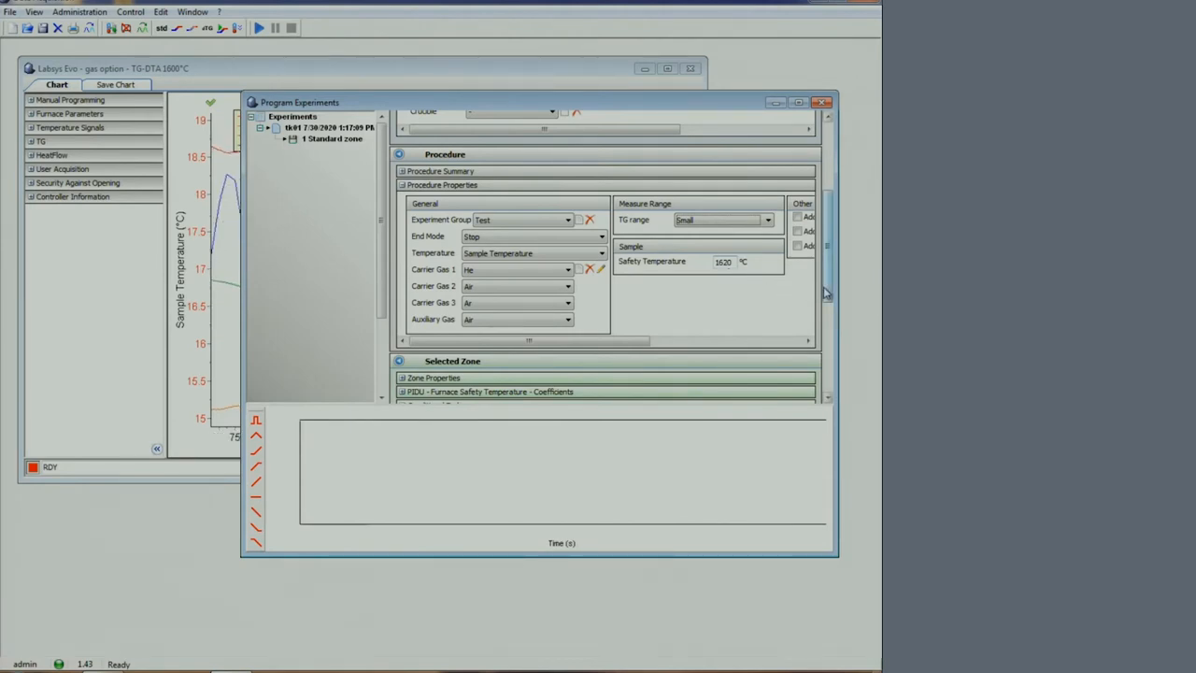
pyautogui.scroll(-3)
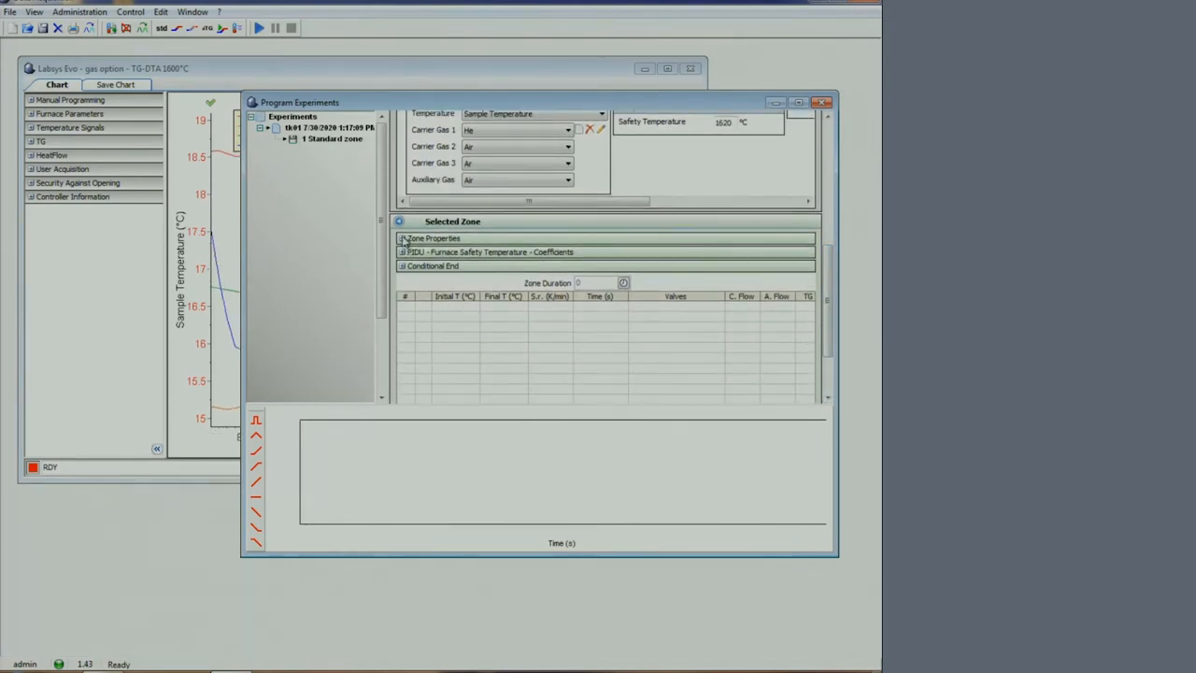
# - Expand the zone properties and the furnace safety temperature coefficients
pyautogui.click(434, 238)
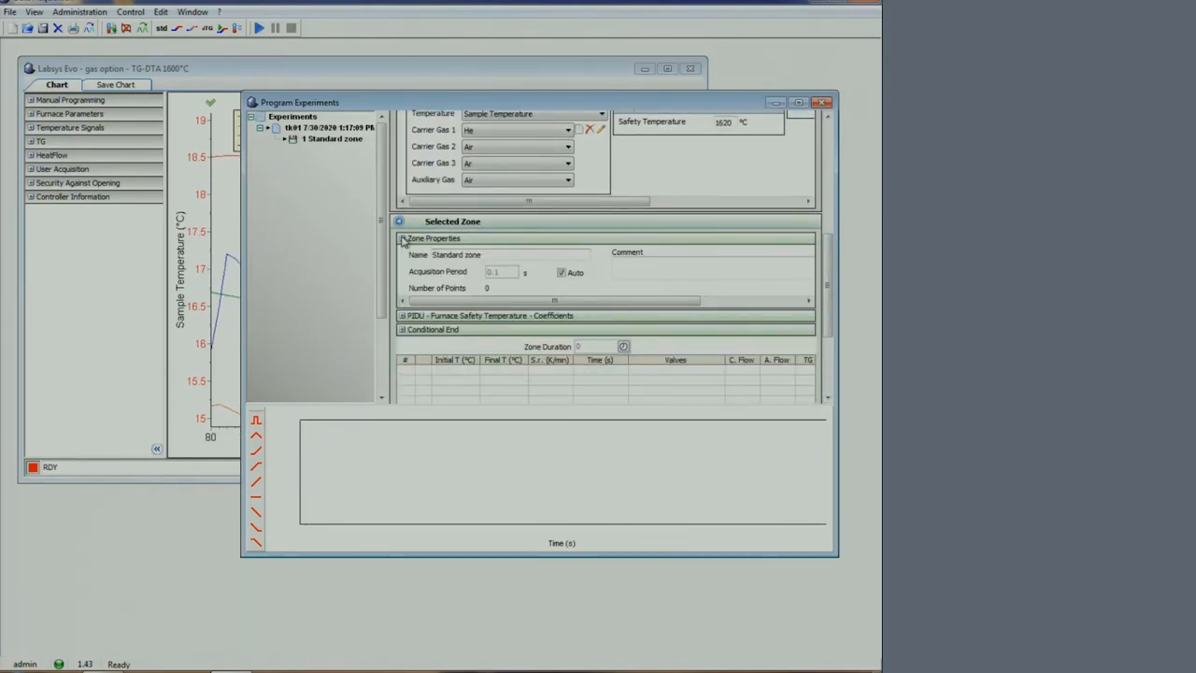
pyautogui.click(404, 314)
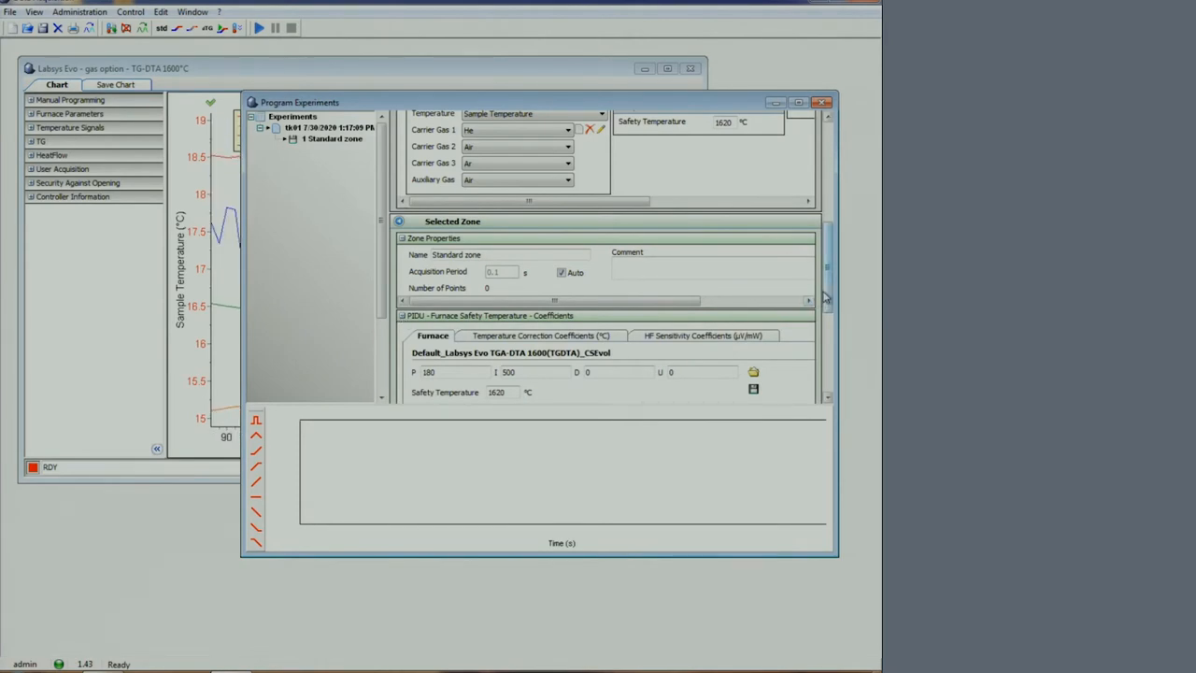
pyautogui.scroll(-3)
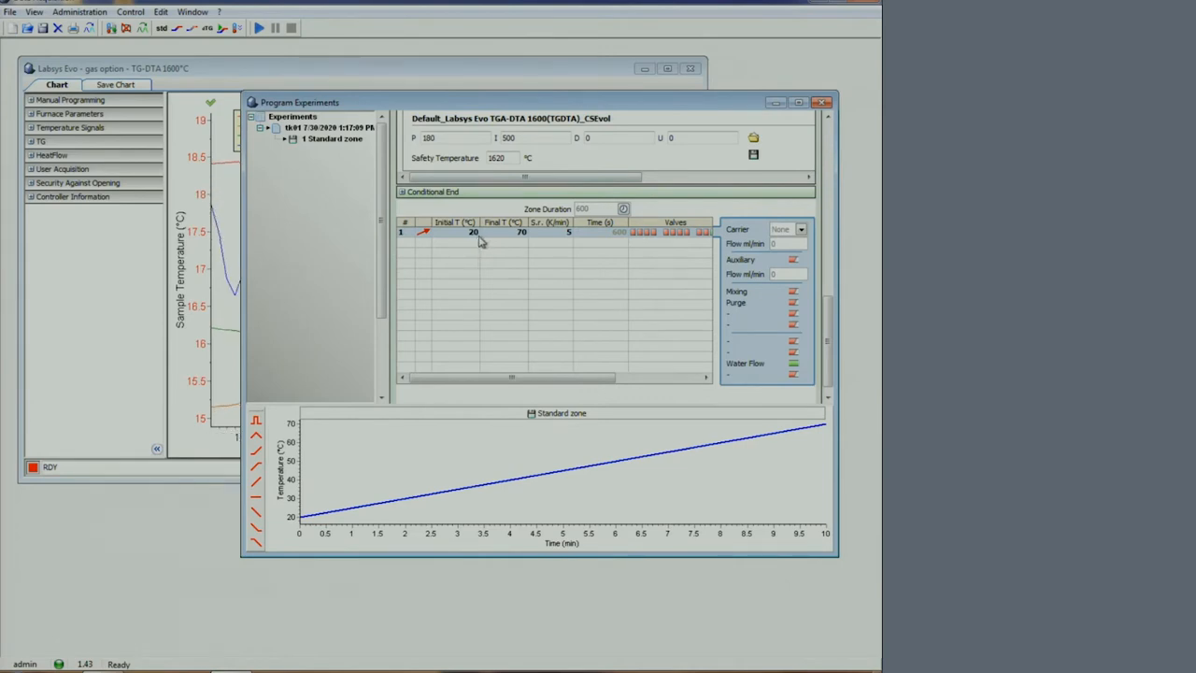
# - Make segment 1 ramp 15→30 °C at 0.5 K/min with Gas 1 carrier at 40 ml/min
pyautogui.click(468, 232)
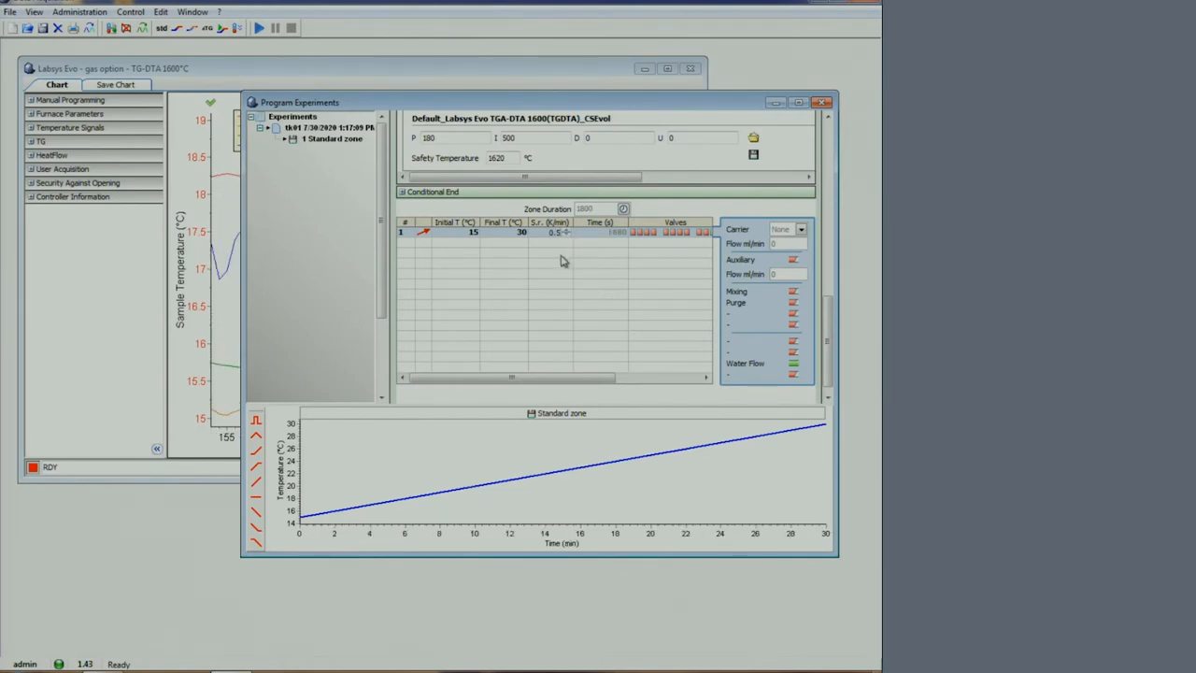
pyautogui.click(800, 228)
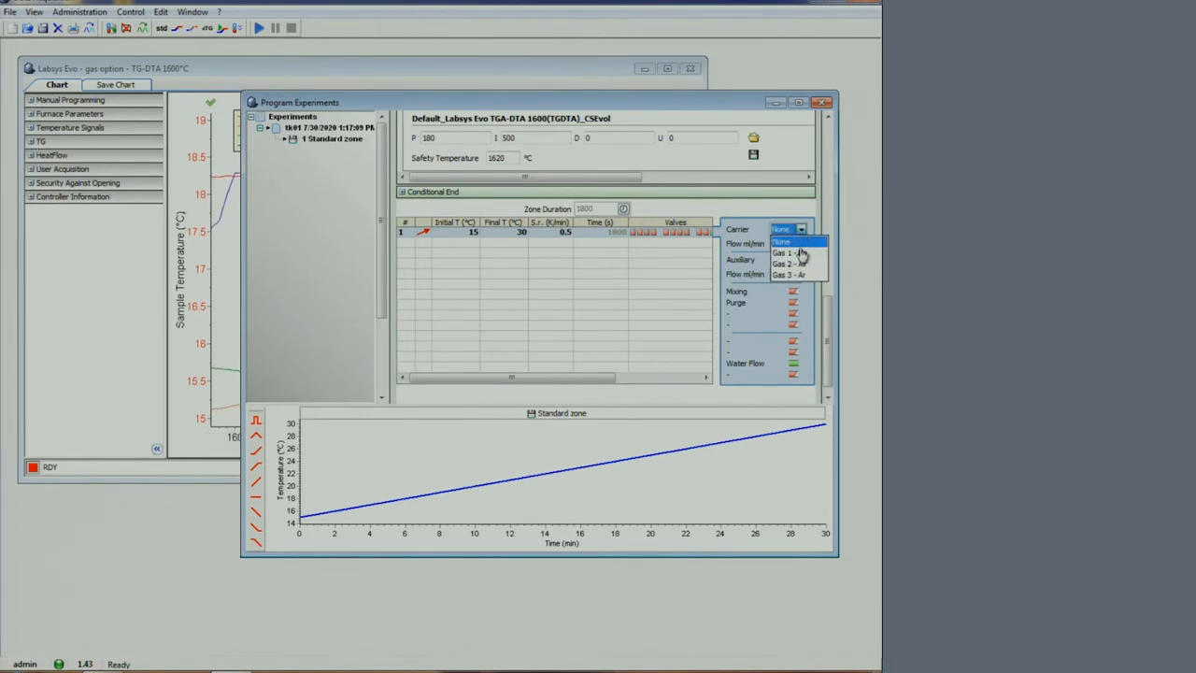
pyautogui.click(783, 254)
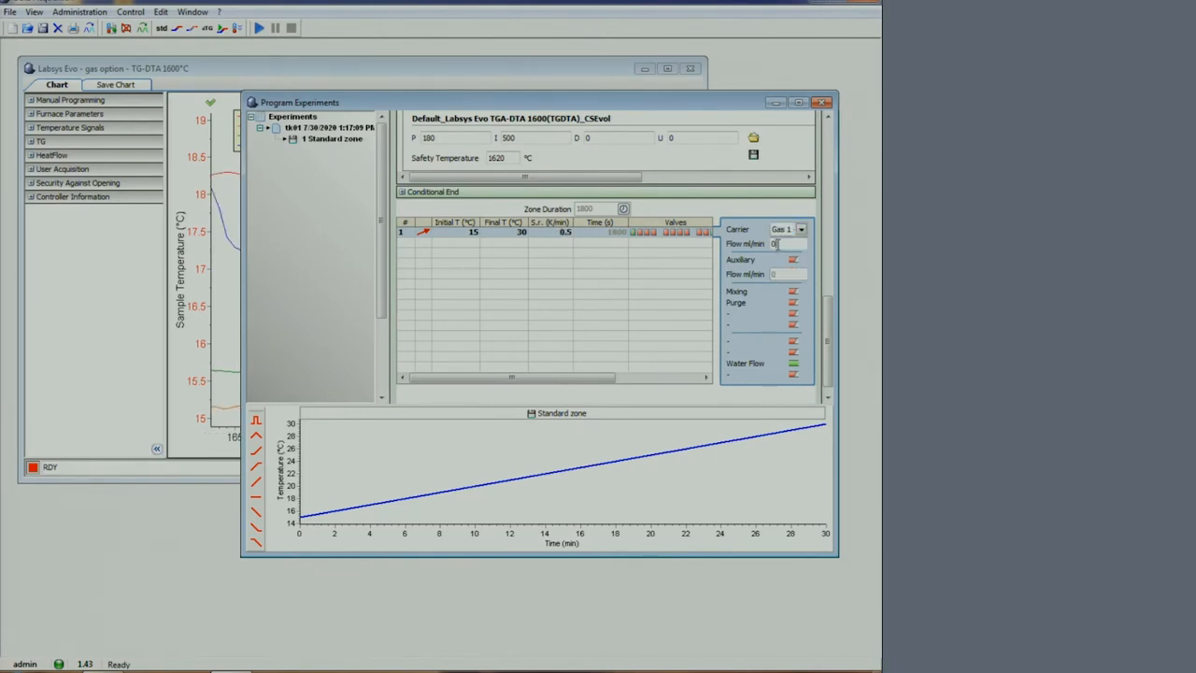
pyautogui.write('40')
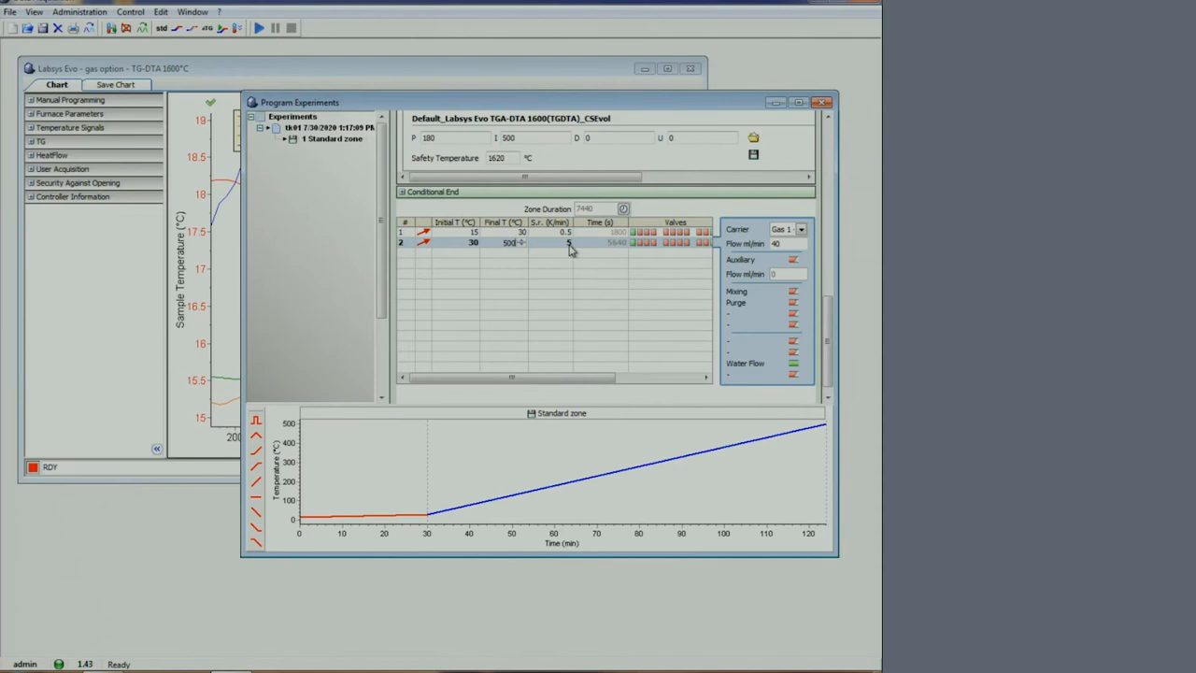
pyautogui.moveTo(643, 295)
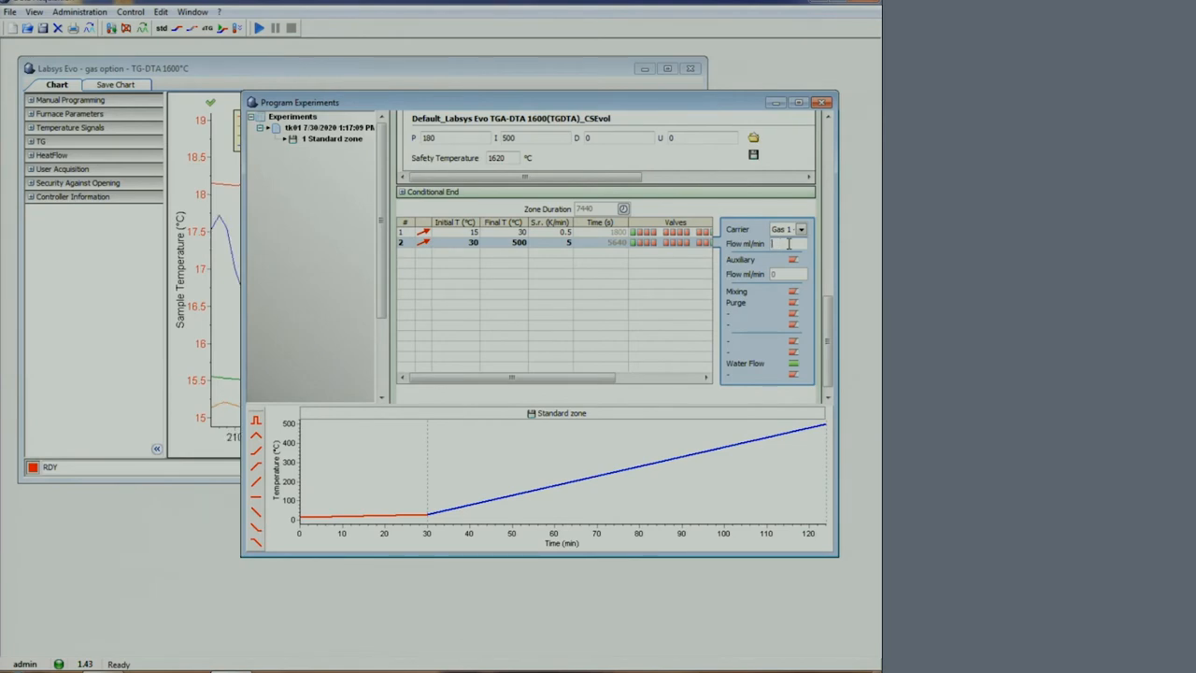
# - Add segment 2 ramping 30→500 °C at 5 K/min with 20 ml/min carrier, then close Data Acquisition
pyautogui.write('20')
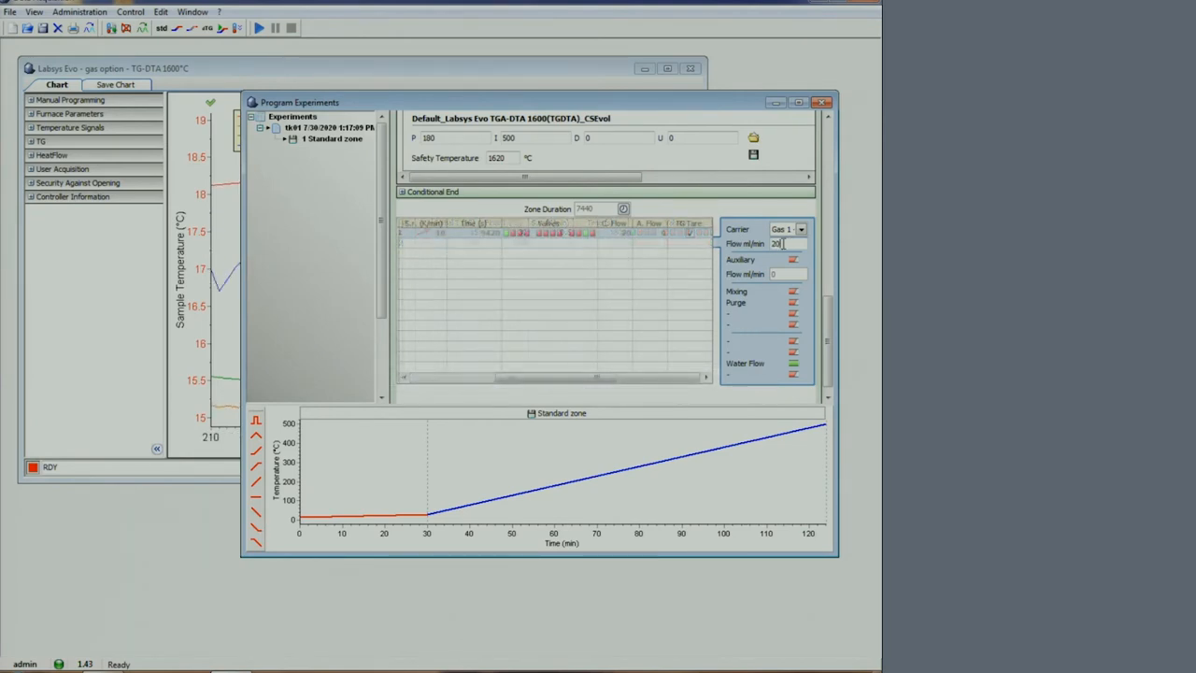
pyautogui.click(690, 232)
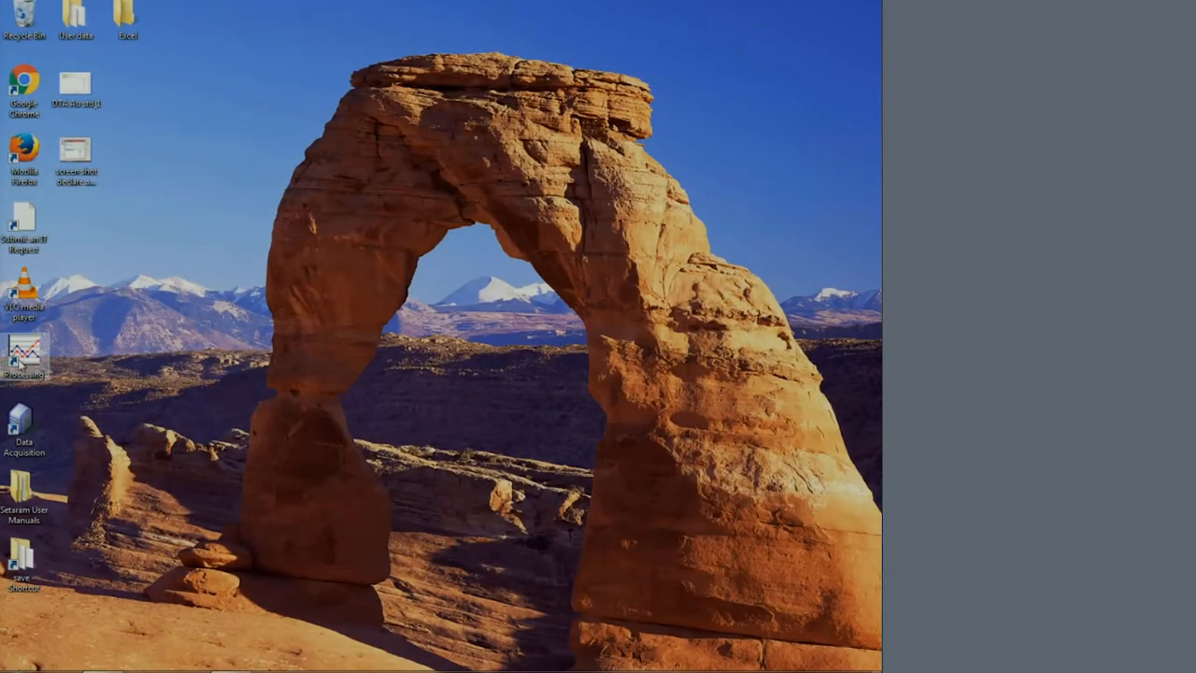
# - Launch Calisto Processing, log in and load the chosen experiment
pyautogui.doubleClick(22, 355)
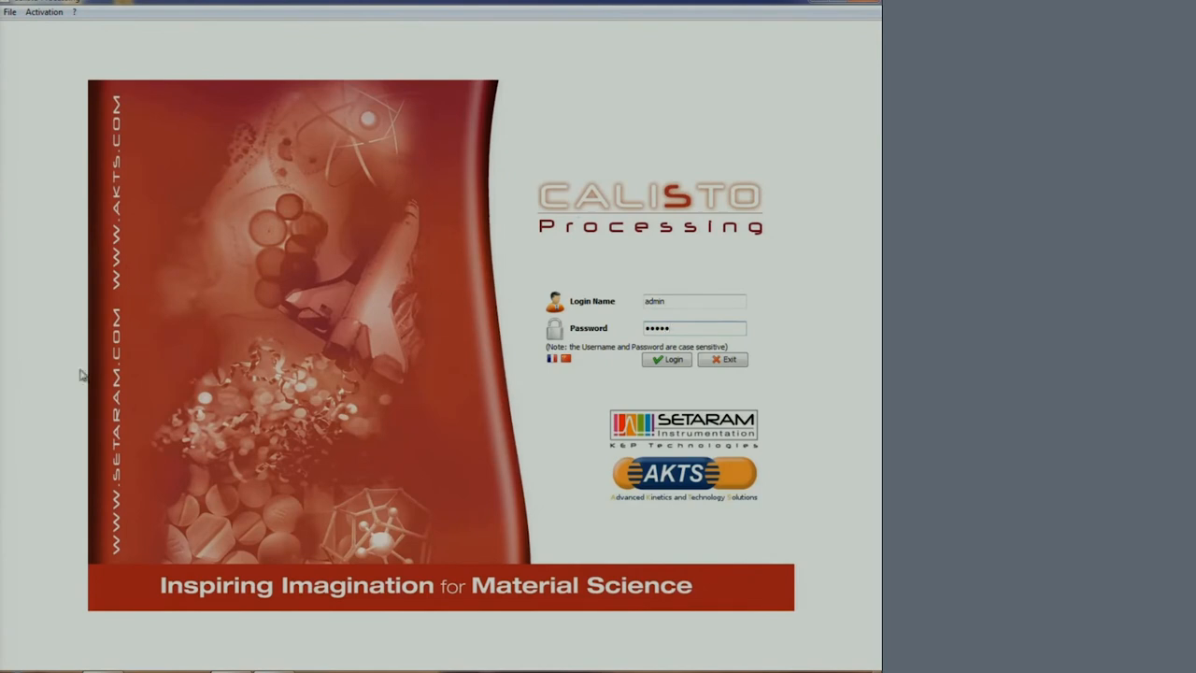
pyautogui.click(666, 359)
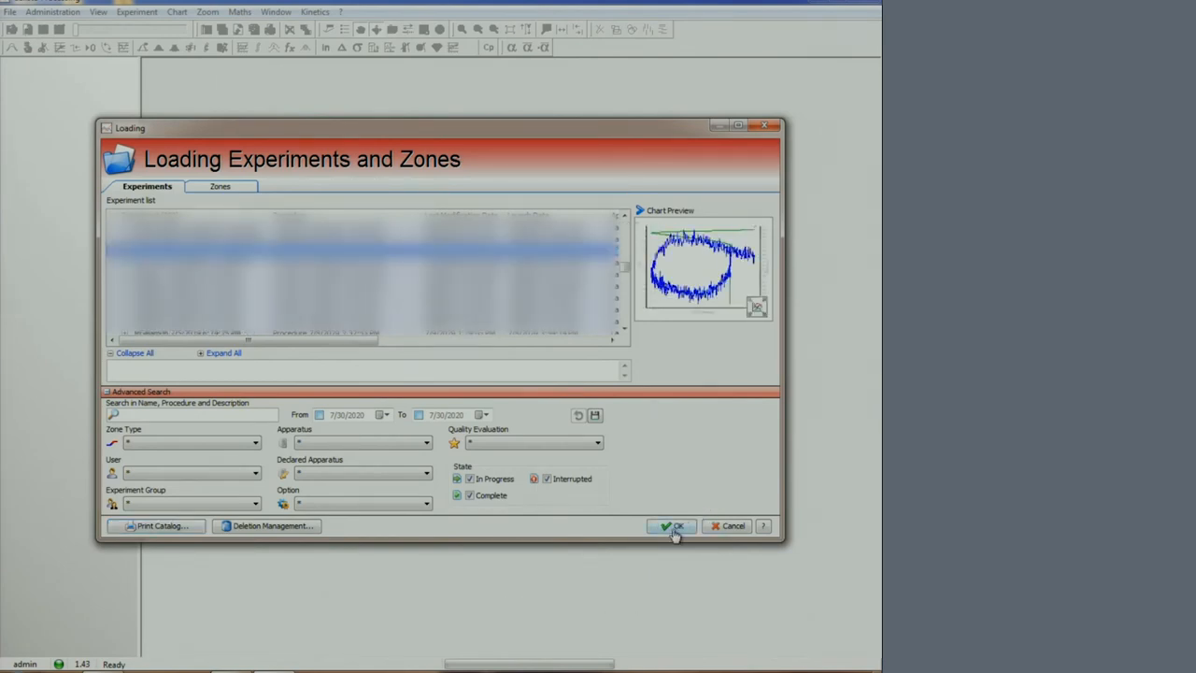
pyautogui.click(673, 525)
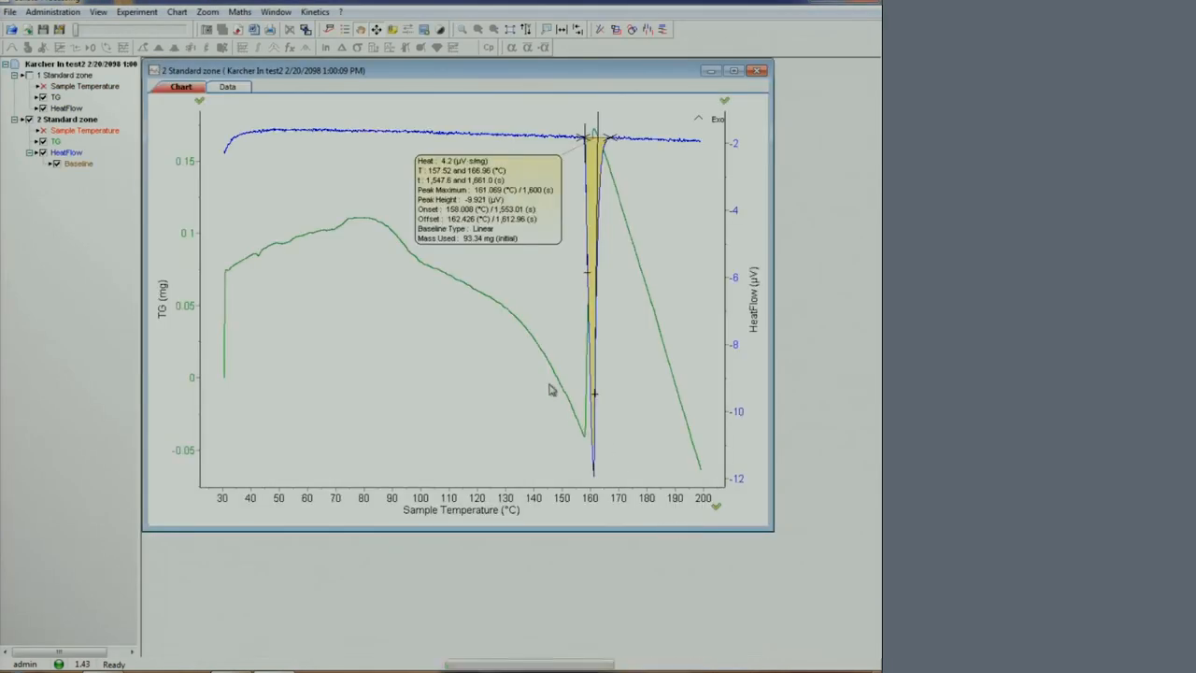
pyautogui.moveTo(290, 151)
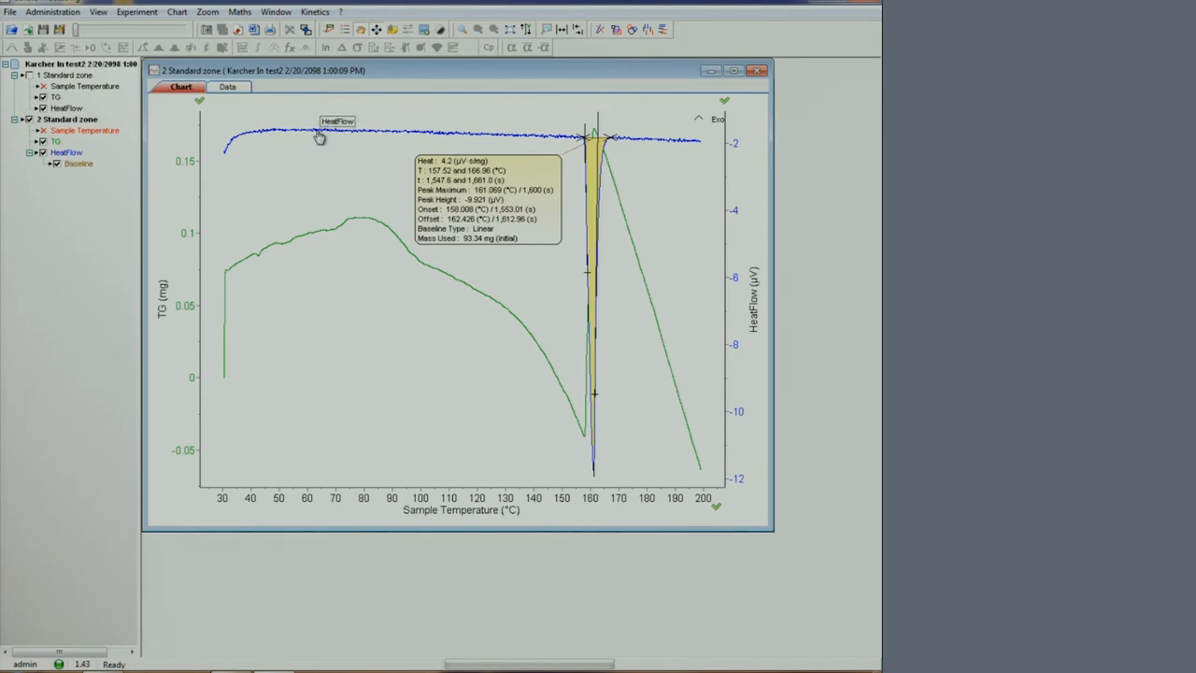
pyautogui.moveTo(295, 254)
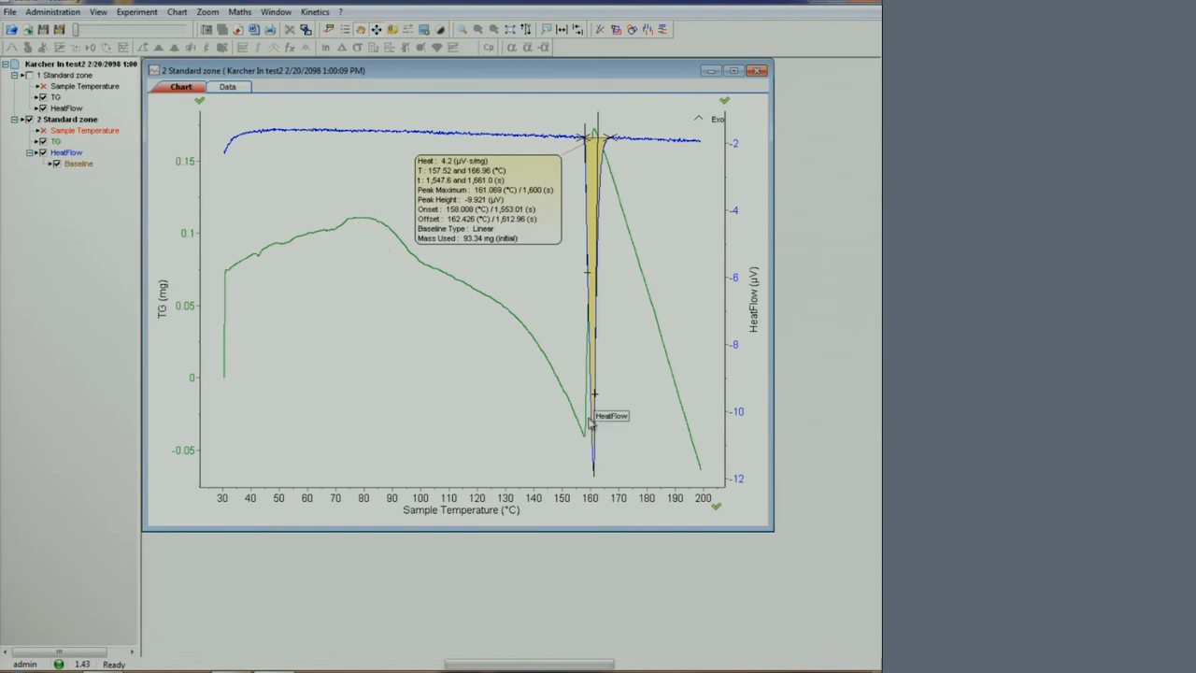
pyautogui.moveTo(288, 135)
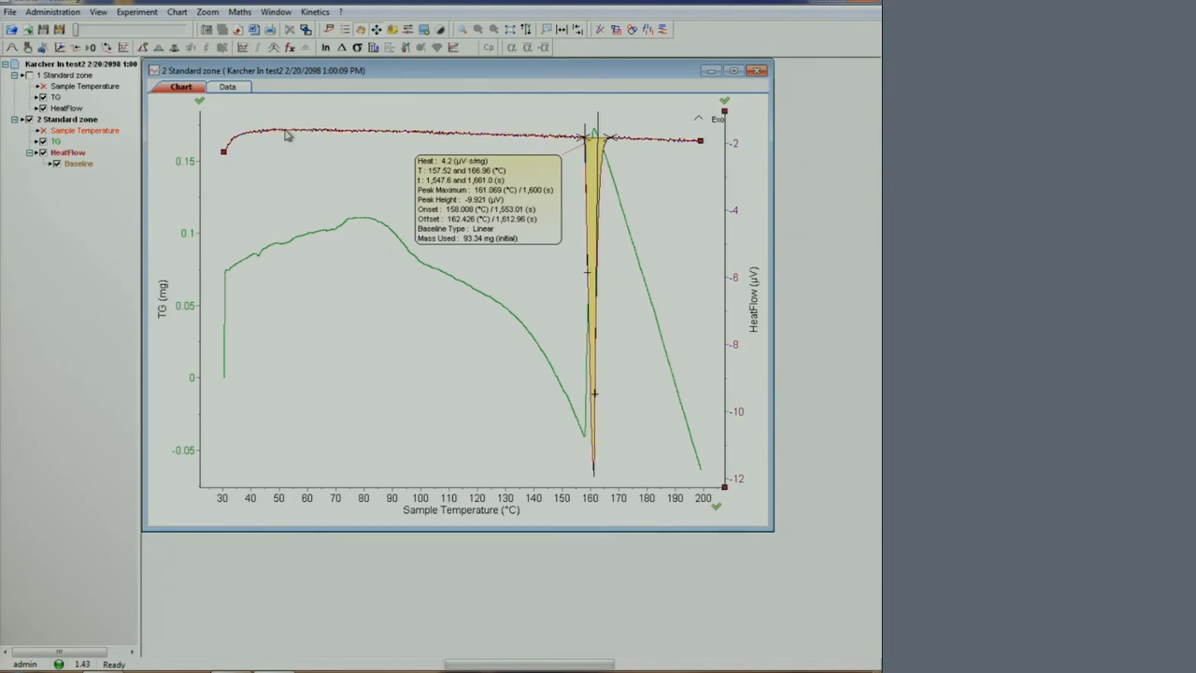
pyautogui.moveTo(263, 140)
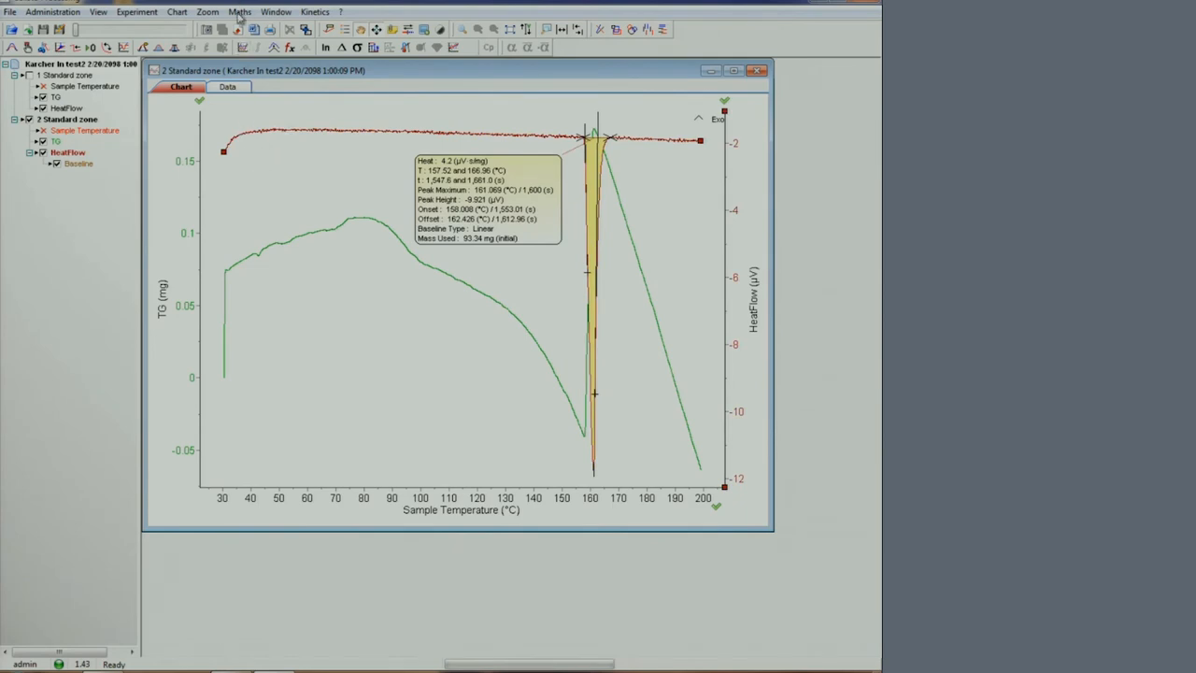
# - Start a Mass Change analysis on the TG curve from the Maths menu
pyautogui.click(239, 11)
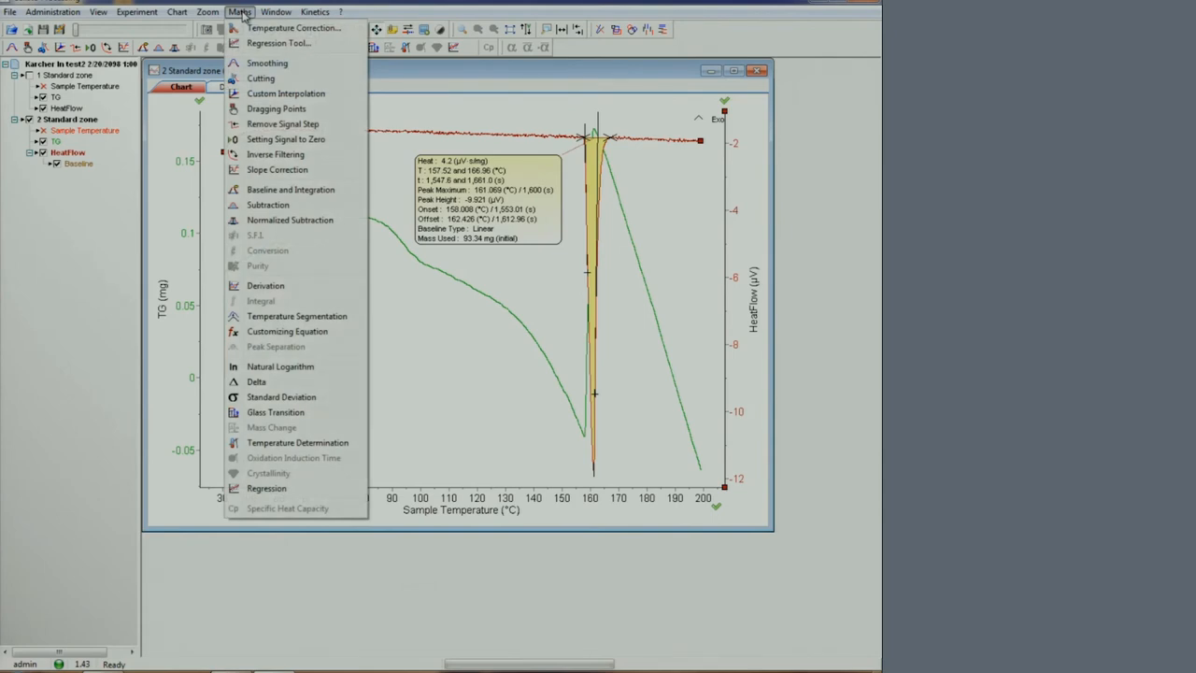
pyautogui.moveTo(299, 194)
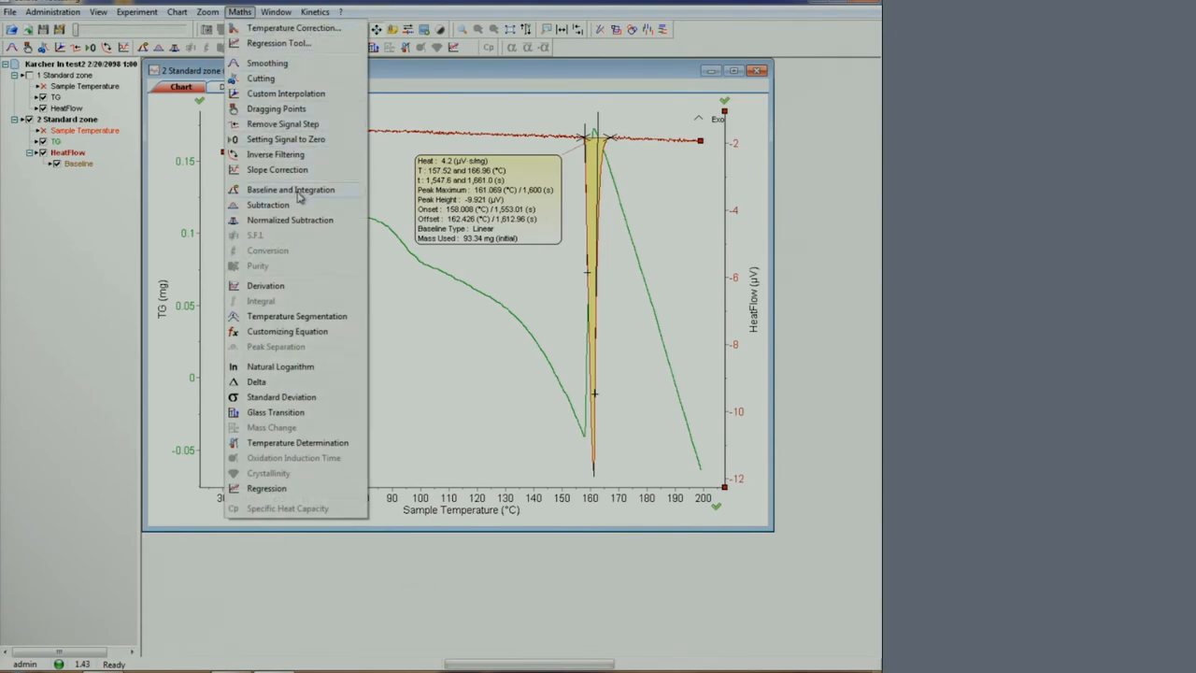
pyautogui.moveTo(576, 176)
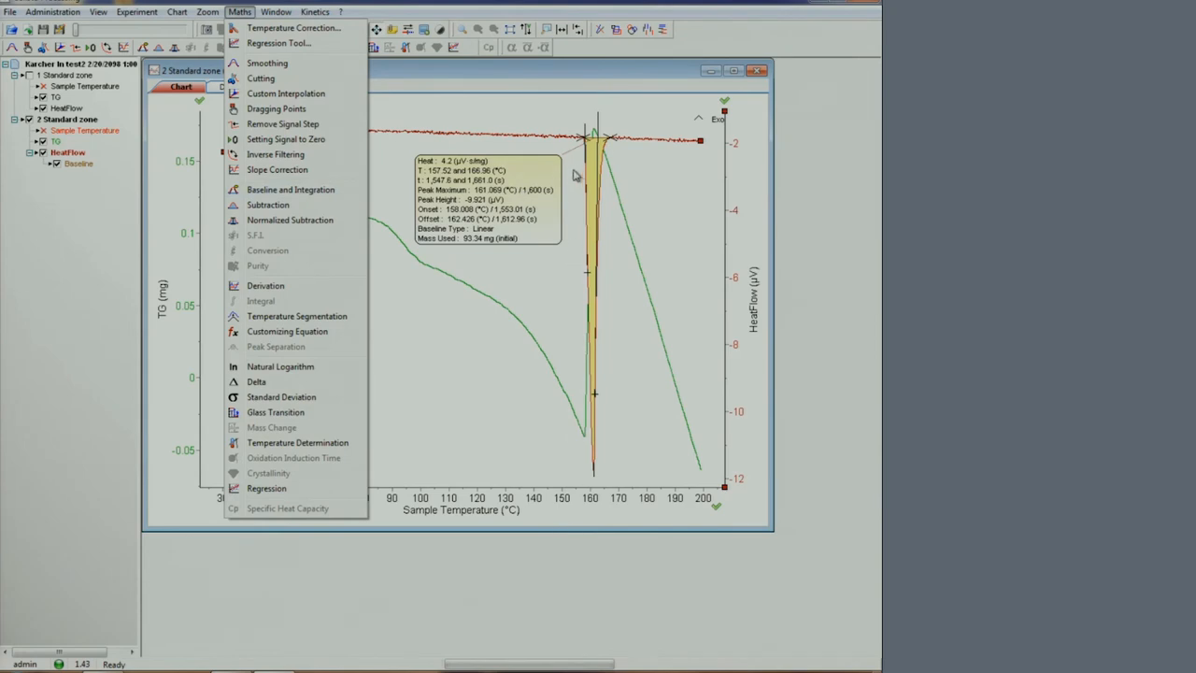
pyautogui.moveTo(430, 137)
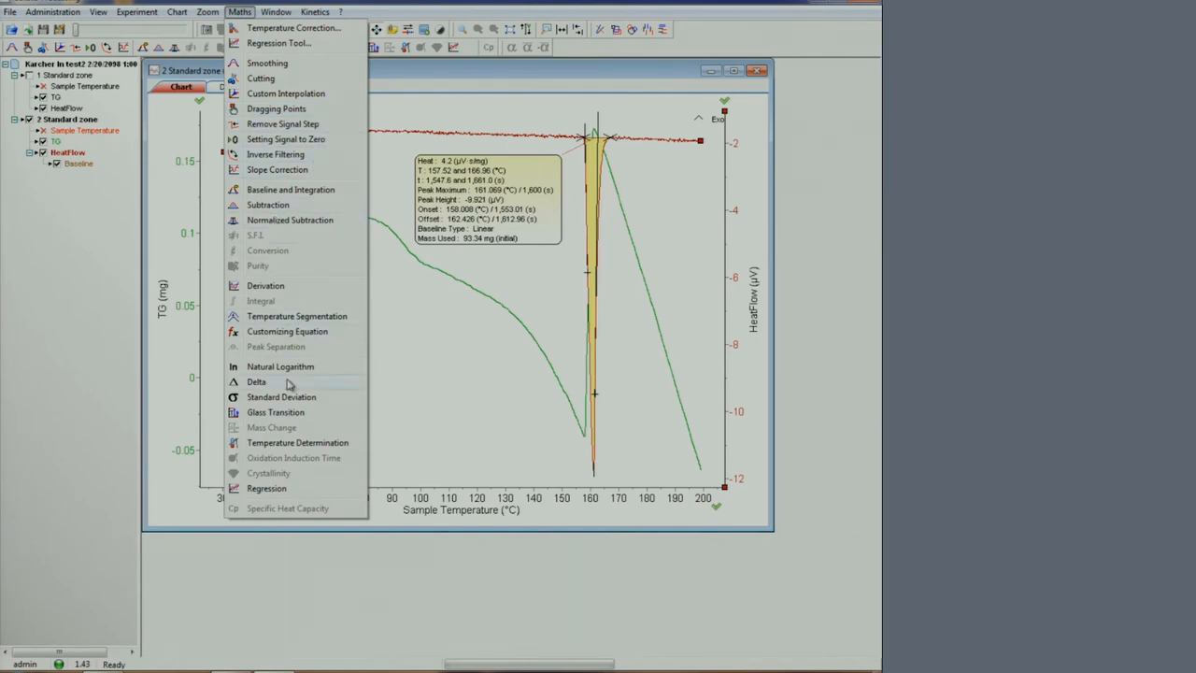
pyautogui.moveTo(303, 105)
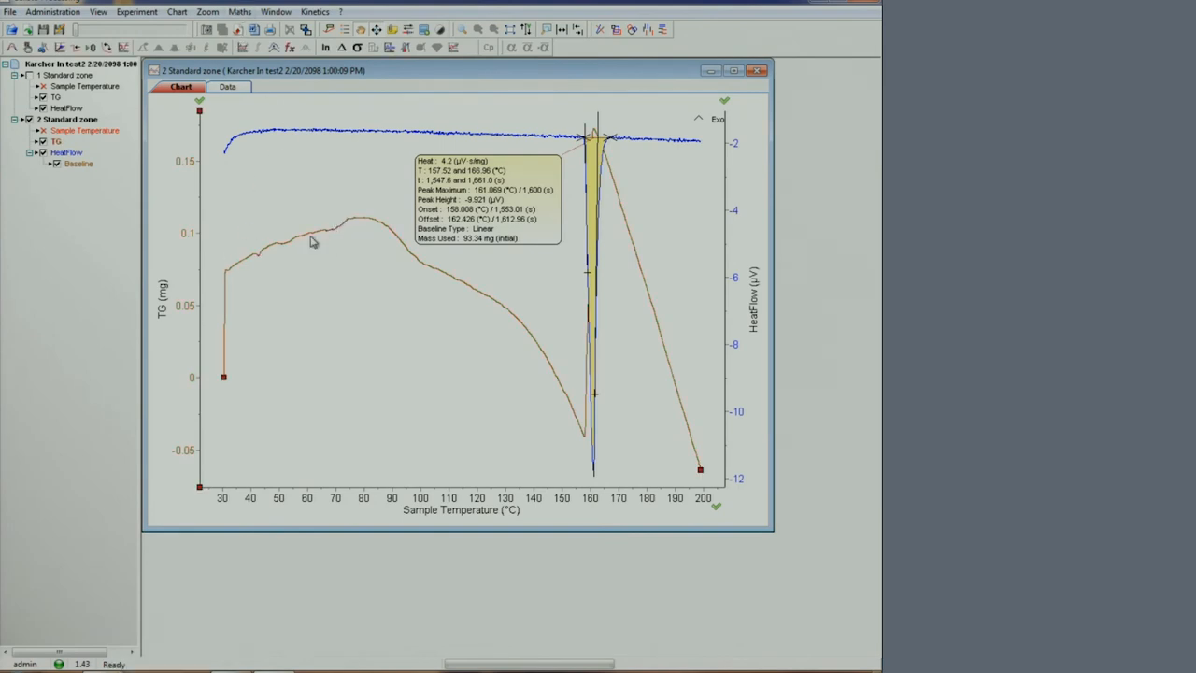
pyautogui.click(240, 12)
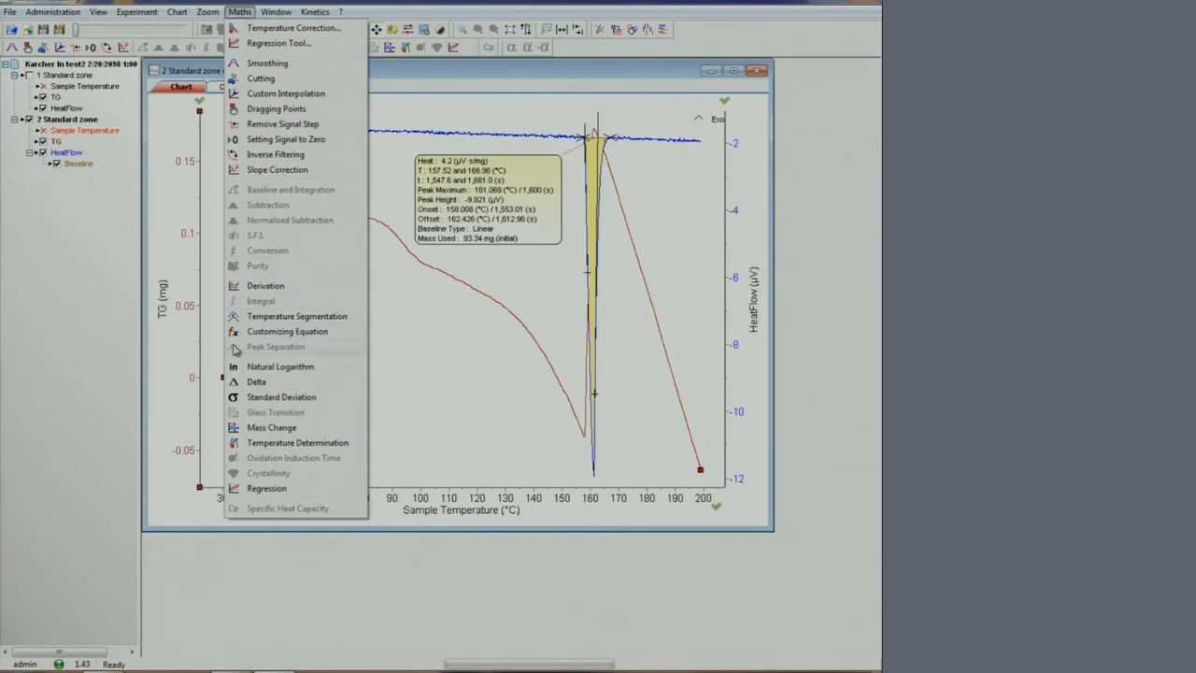
pyautogui.click(271, 426)
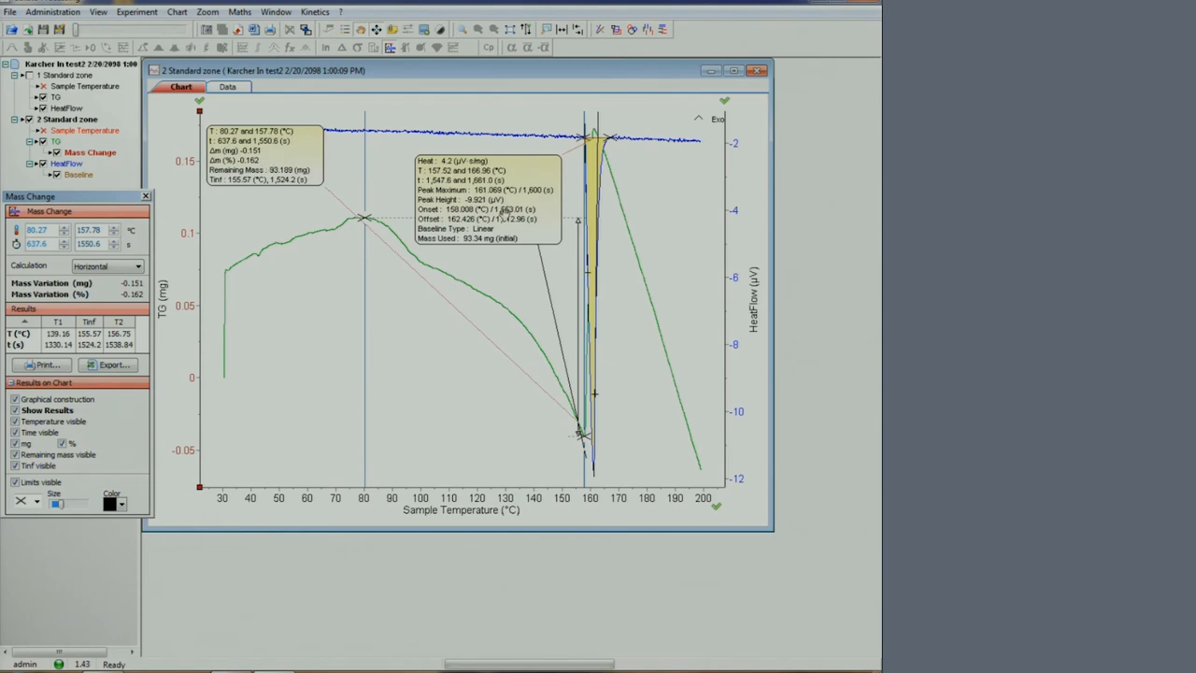
# - Set the mass change temperature limits and add a second baseline integration on the heat flow peak
pyautogui.moveTo(262, 154); pyautogui.dragTo(322, 411)
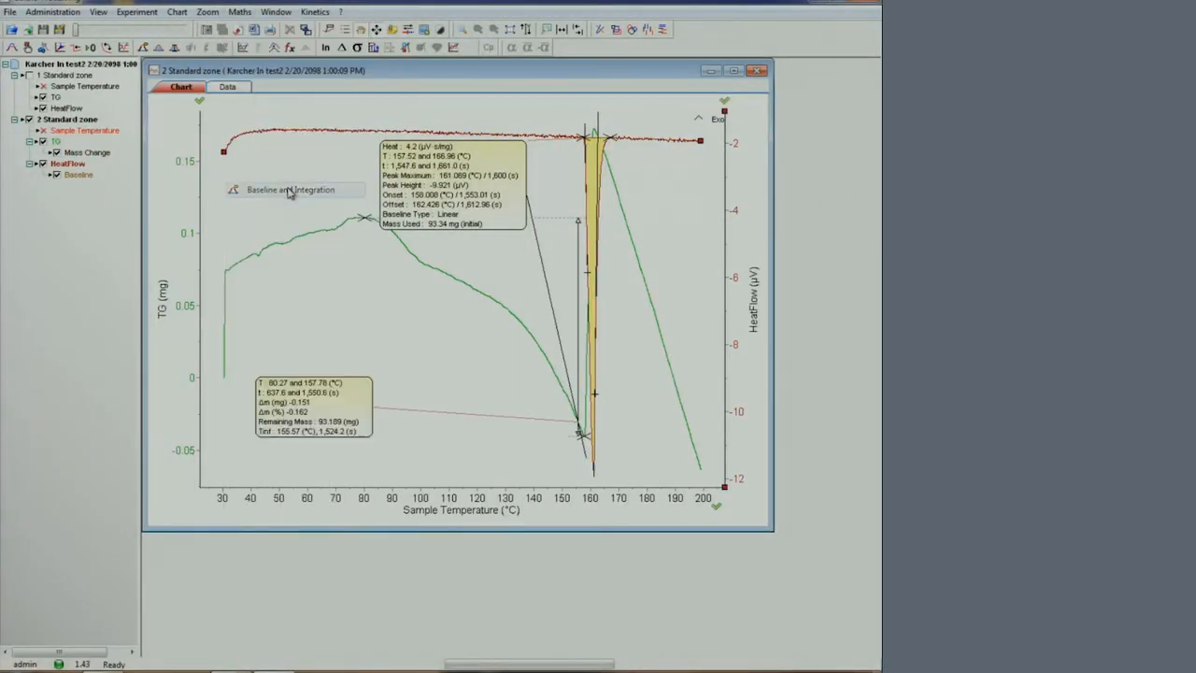
pyautogui.click(292, 191)
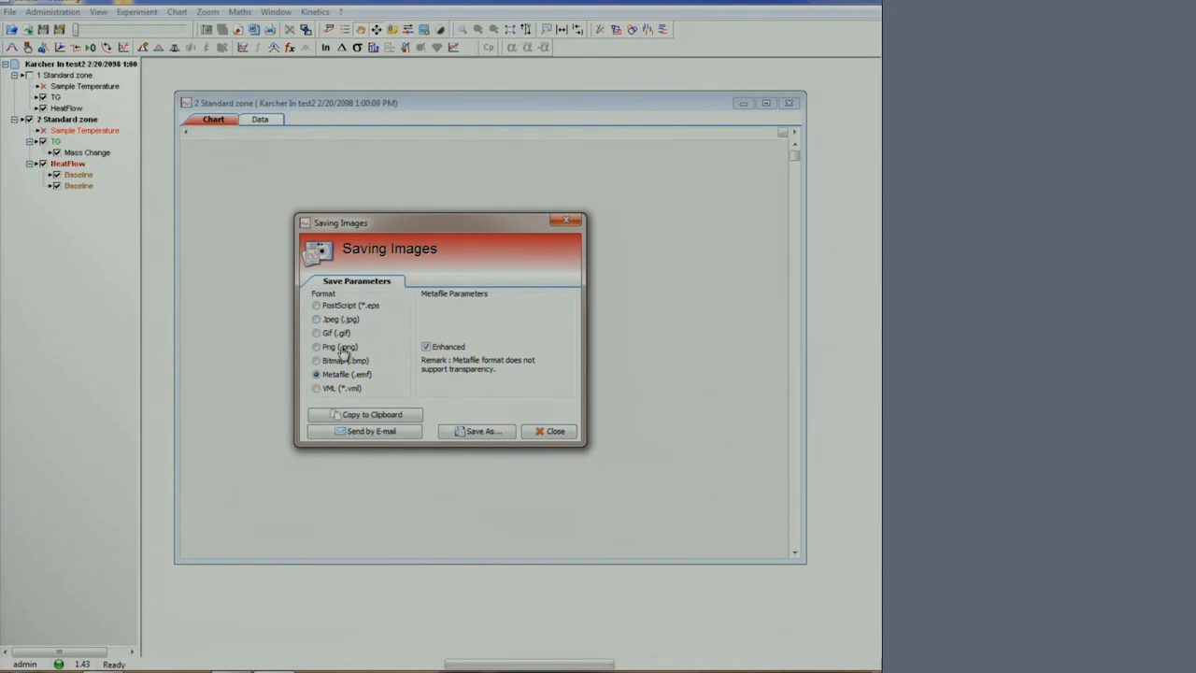
# - Save the processed chart as a PNG image in the destination folder
pyautogui.click(318, 346)
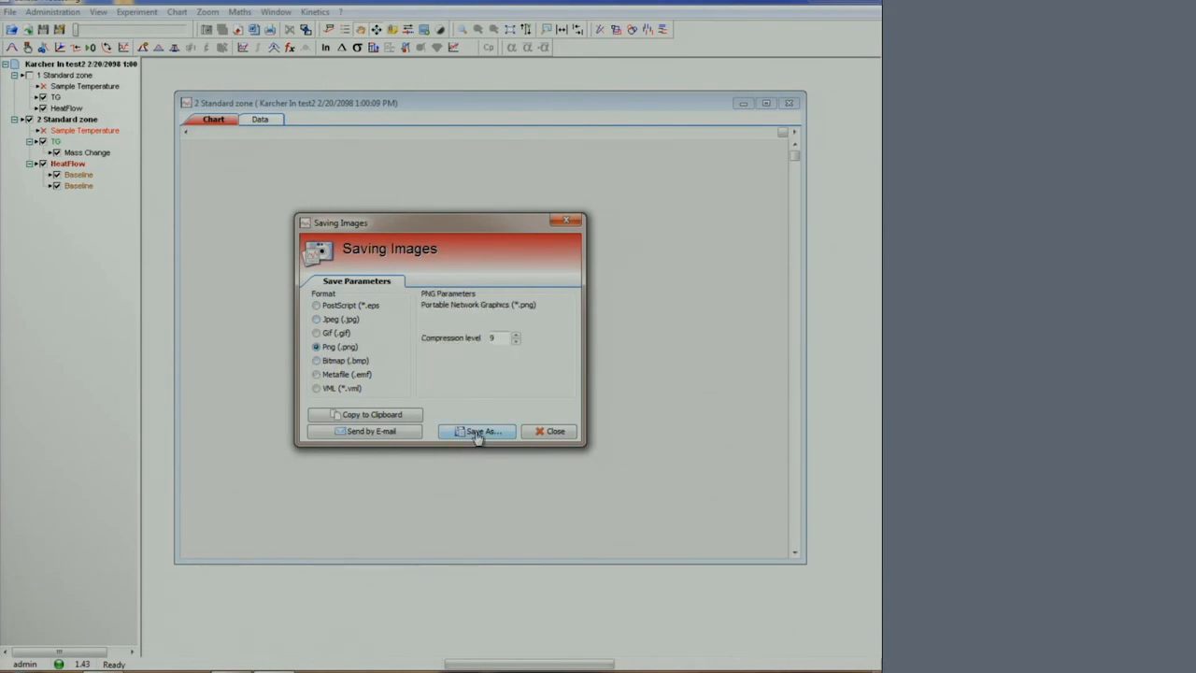
pyautogui.click(479, 429)
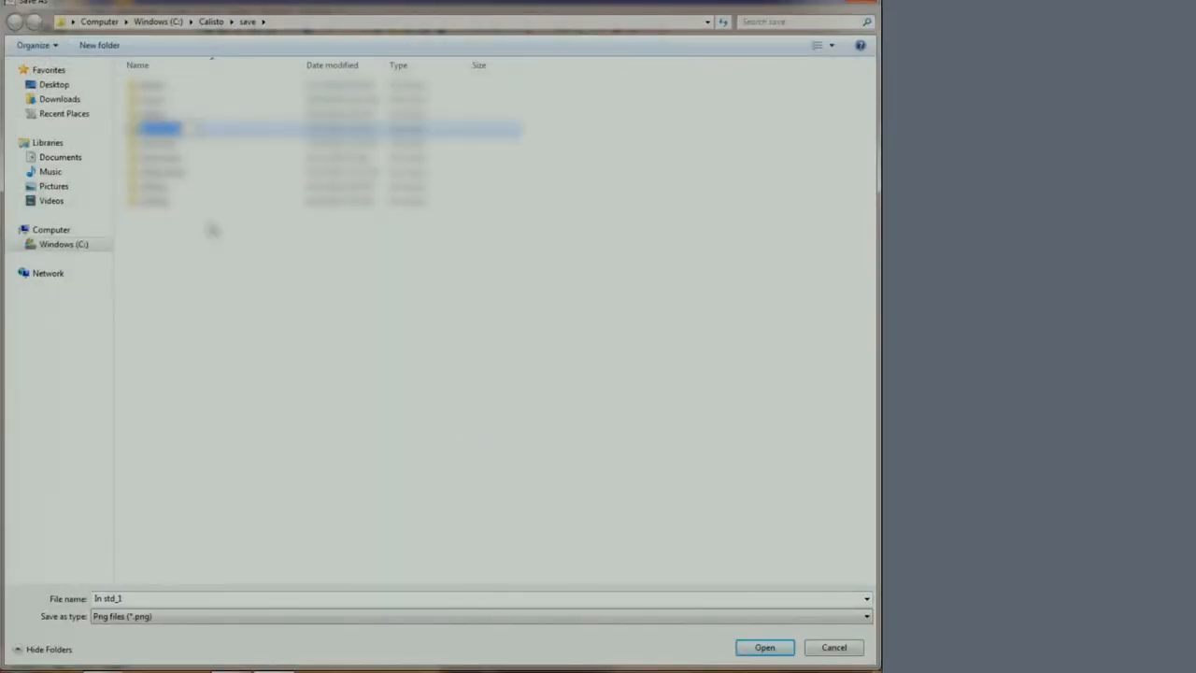
pyautogui.moveTo(819, 131)
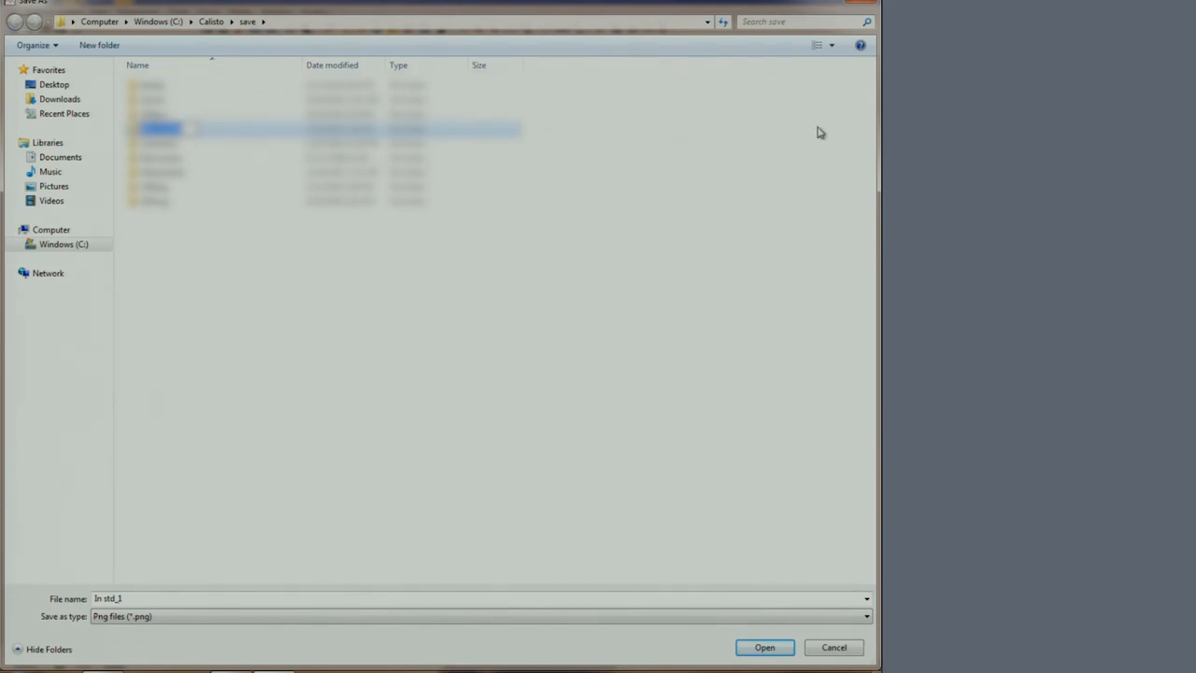
pyautogui.doubleClick(159, 127)
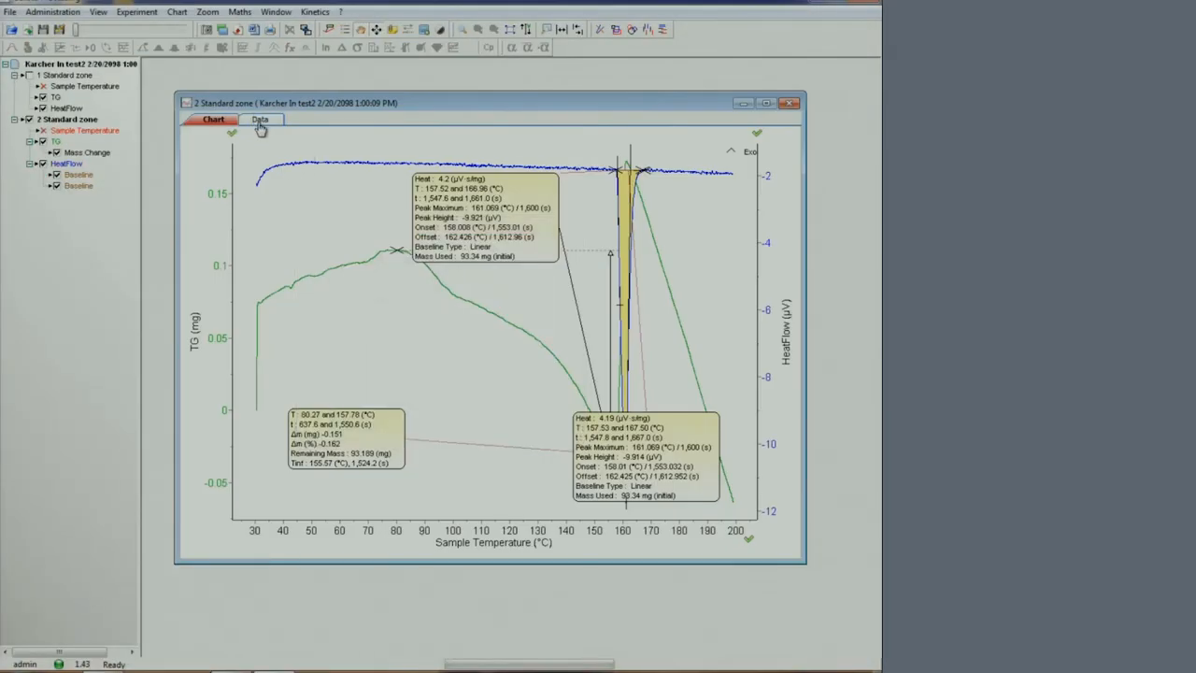
# - Export the chart signals as a Microsoft Excel file into the New folder
pyautogui.click(260, 120)
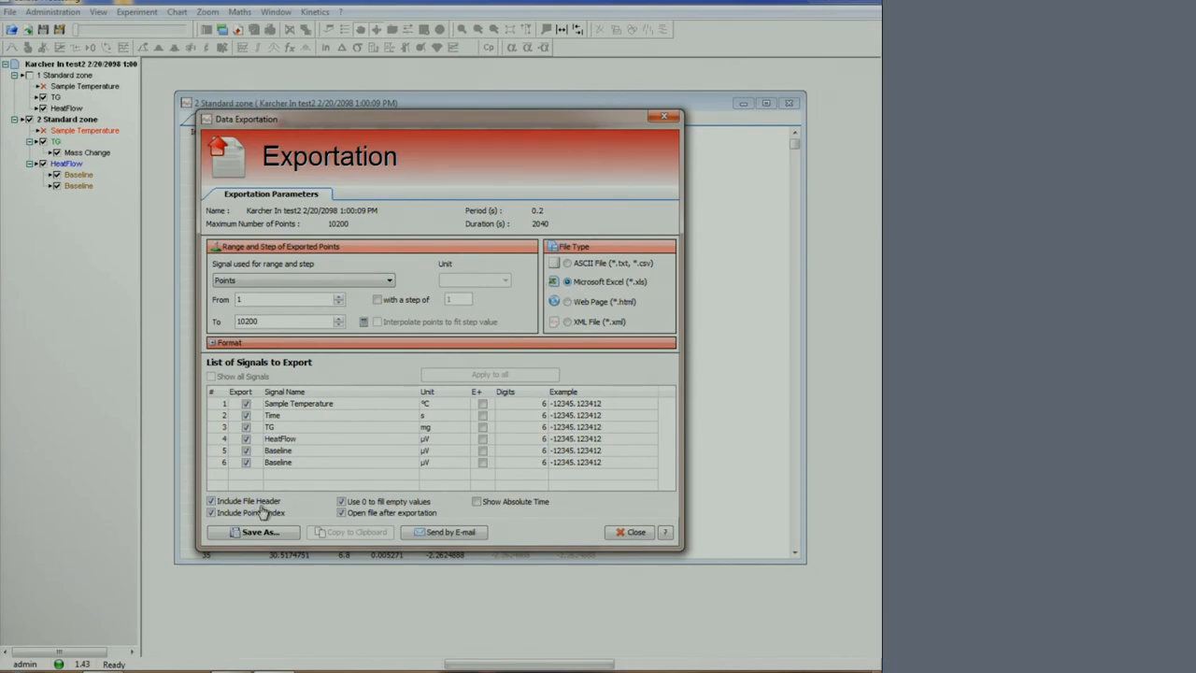
pyautogui.click(258, 531)
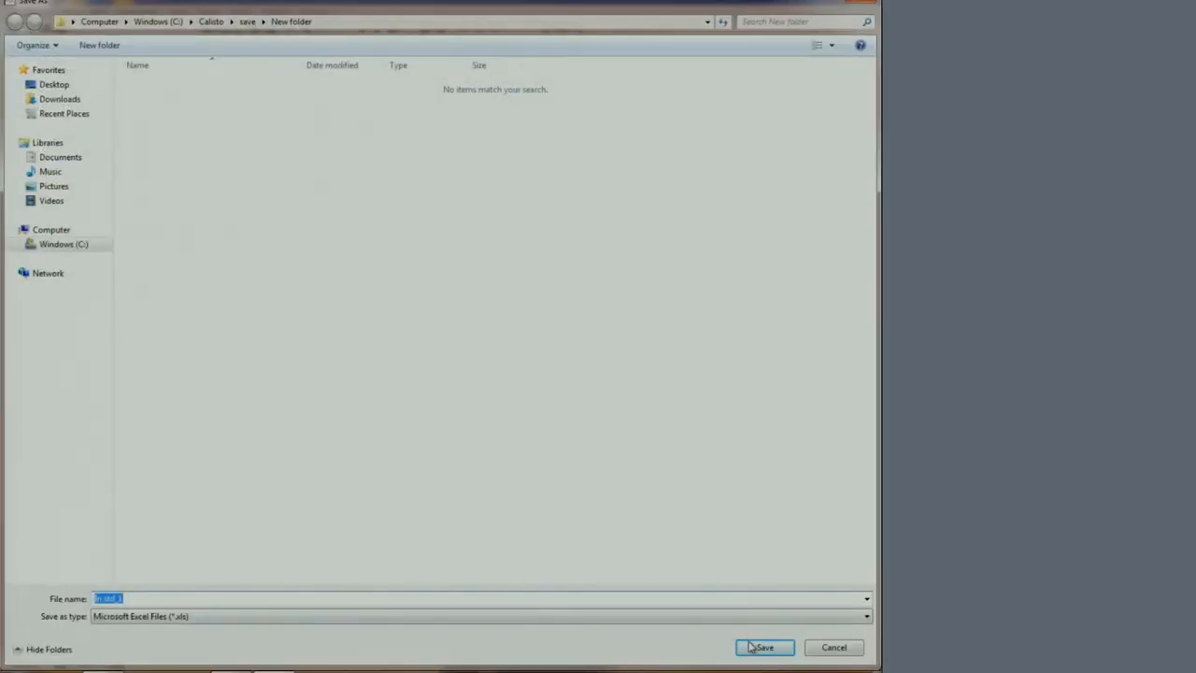
pyautogui.click(762, 647)
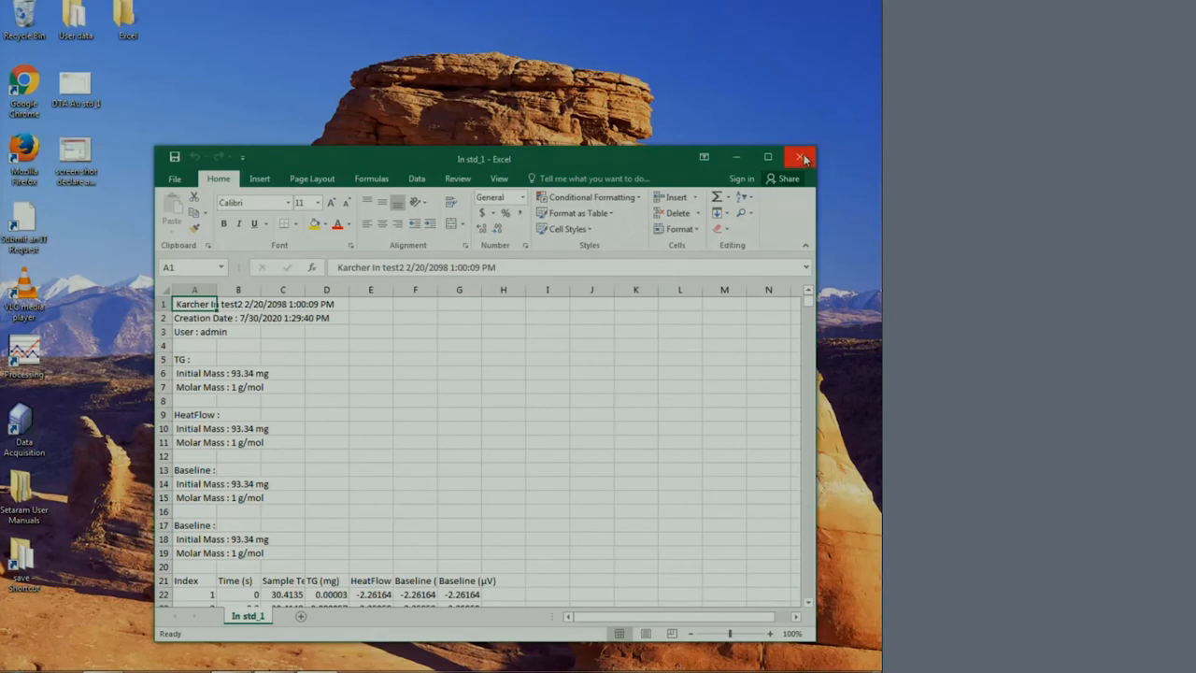
# - Close the exported Excel workbook, choosing Don't Save to discard changes
pyautogui.click(802, 157)
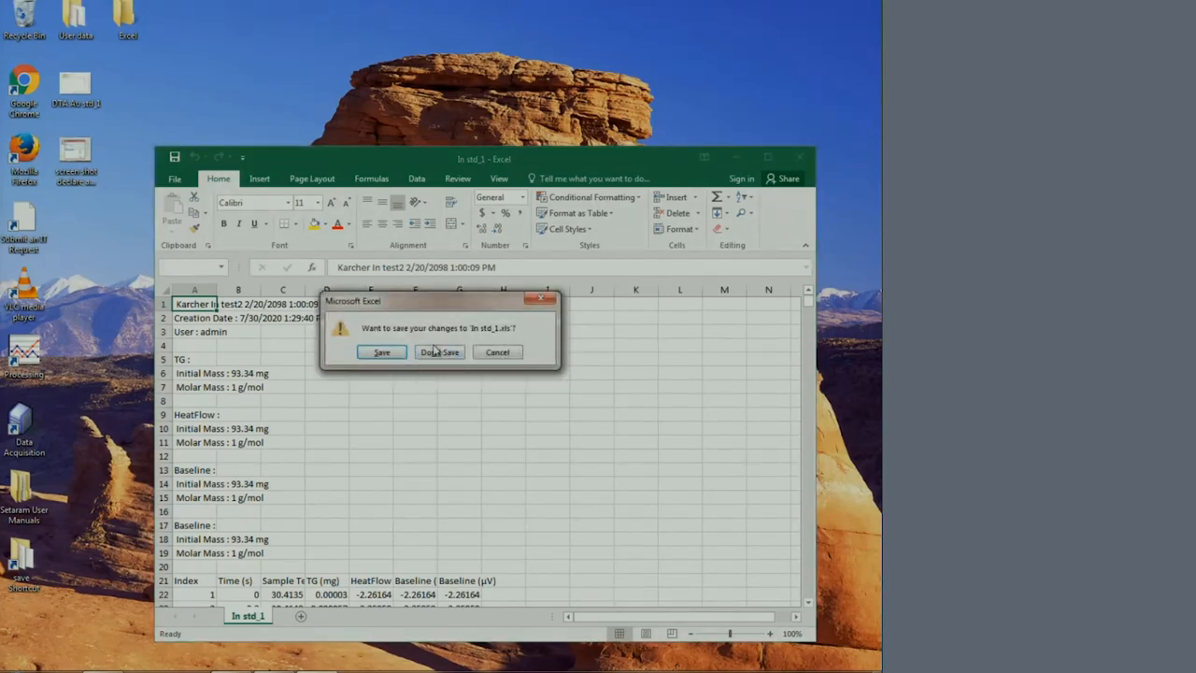
pyautogui.click(439, 351)
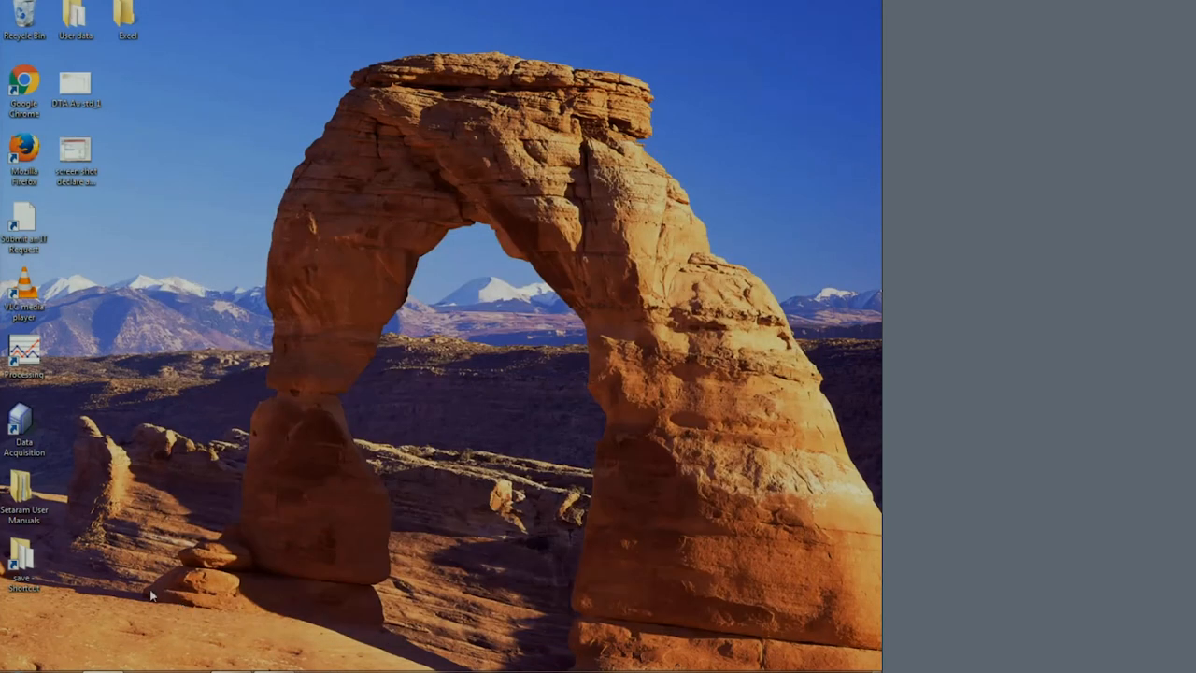